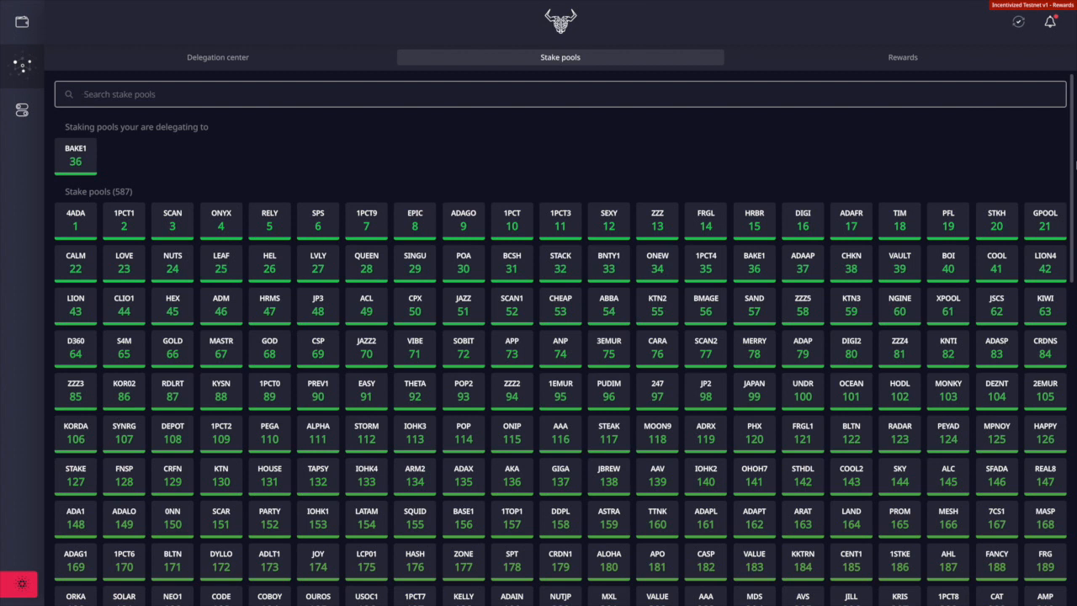
# Step: Browse the 587-pool stake pool grid, scrolling down and back up
pyautogui.click(117, 93)
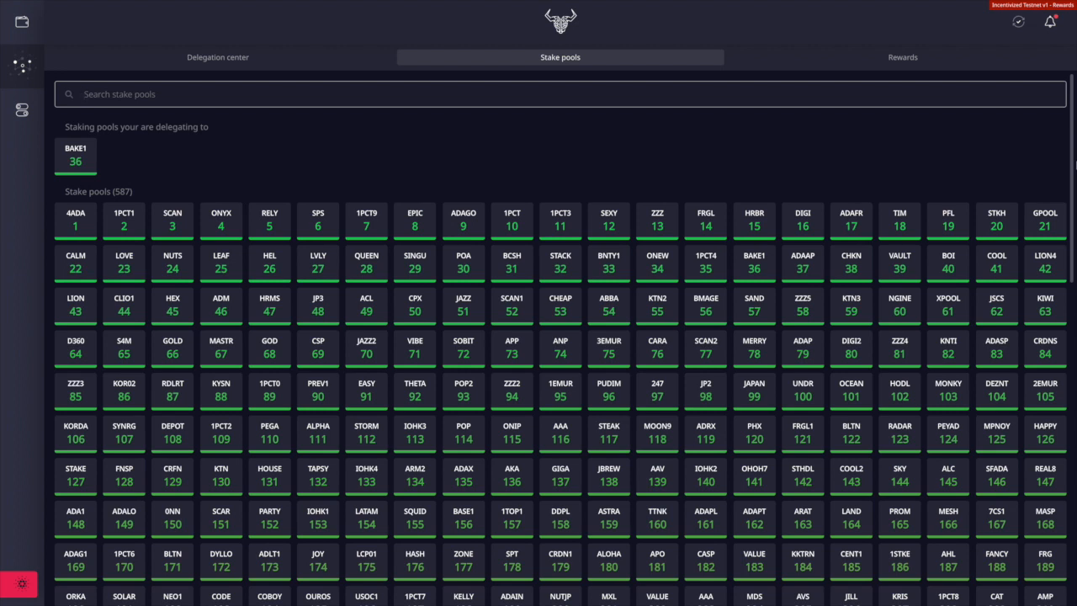
pyautogui.click(117, 93)
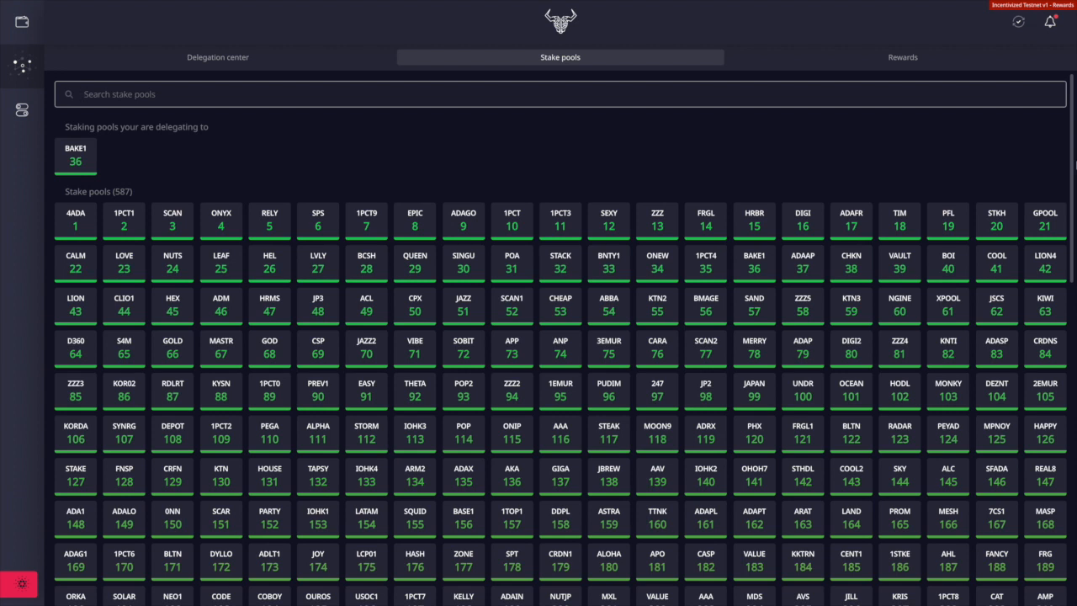
pyautogui.click(117, 94)
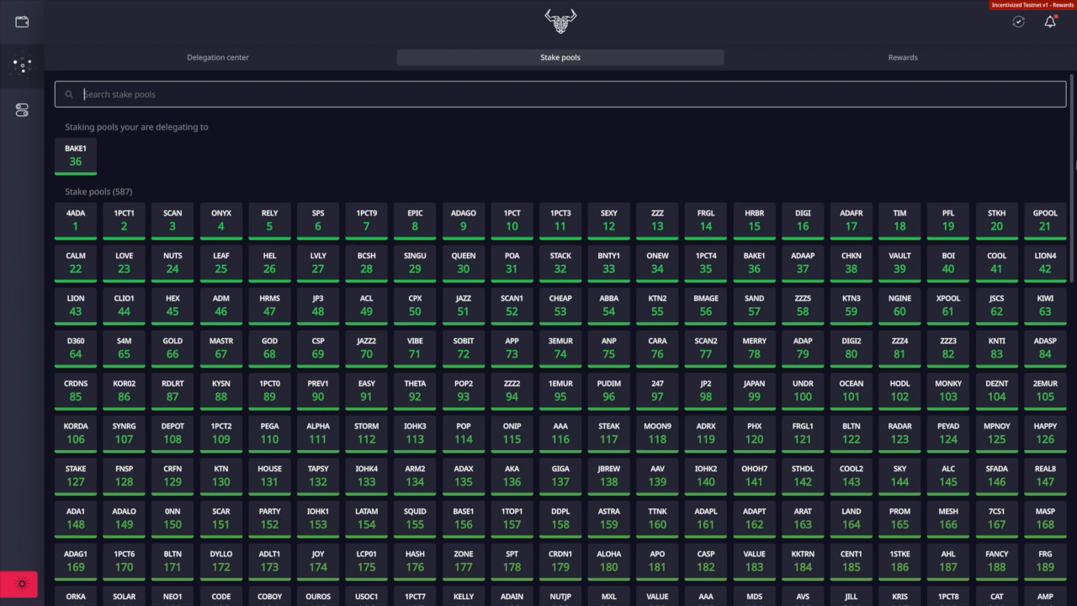
pyautogui.moveTo(810, 82)
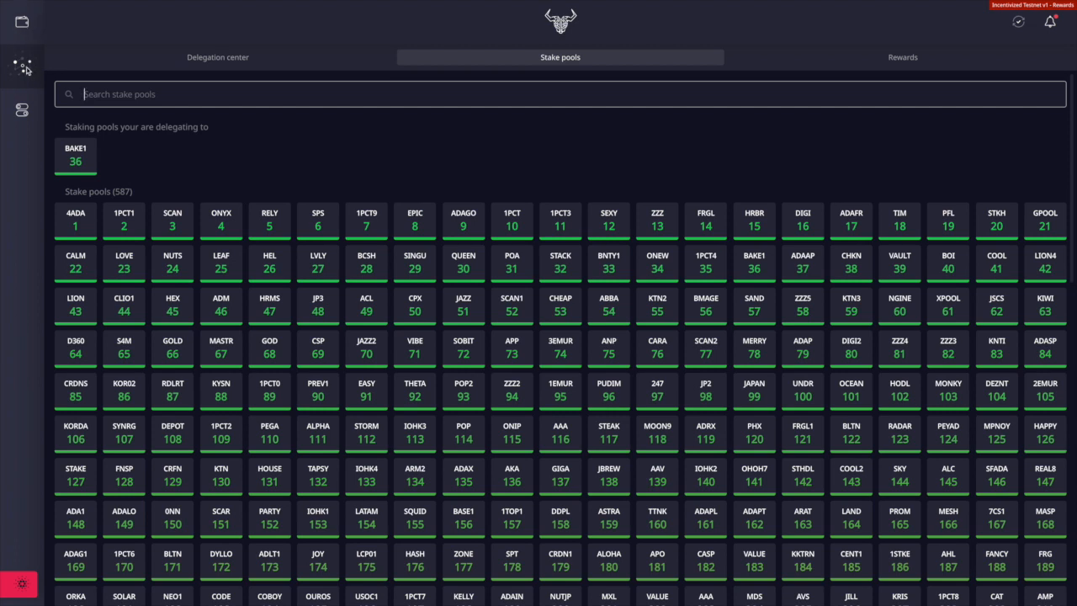
pyautogui.moveTo(21, 69)
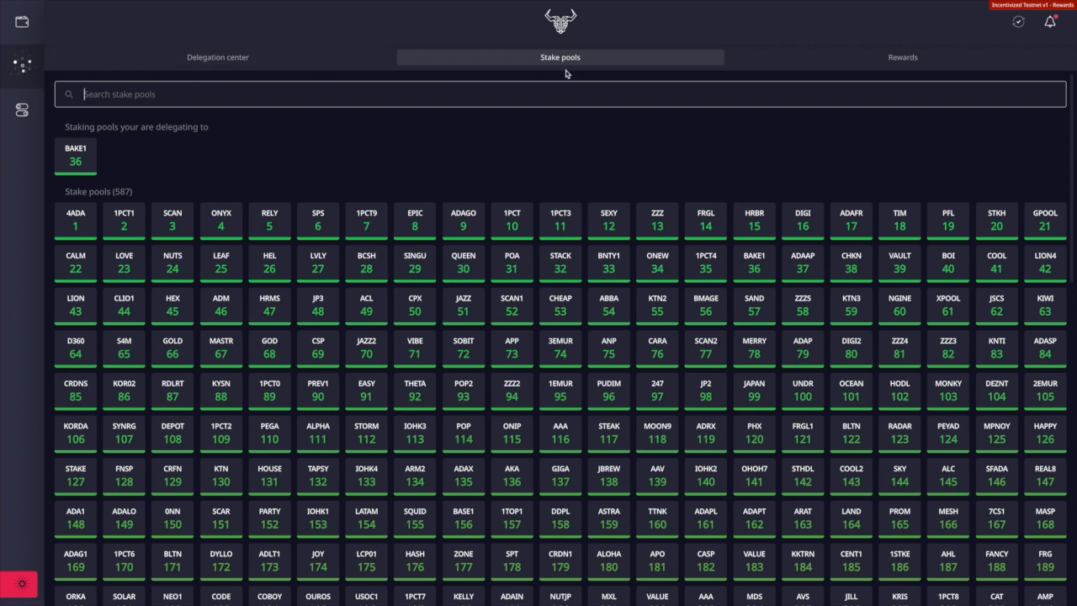
pyautogui.moveTo(566, 71)
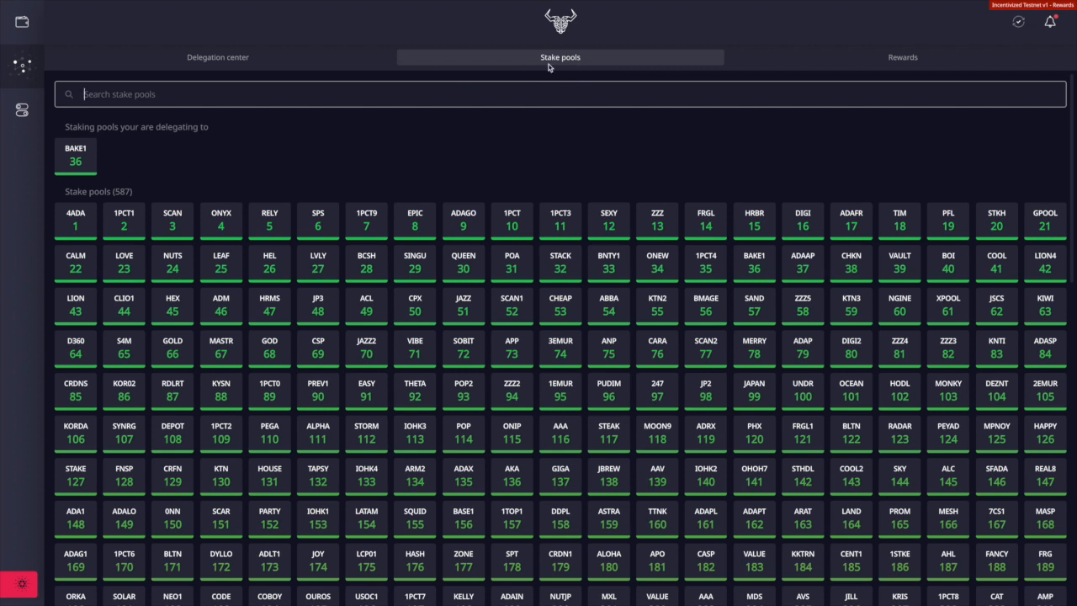
pyautogui.moveTo(909, 76)
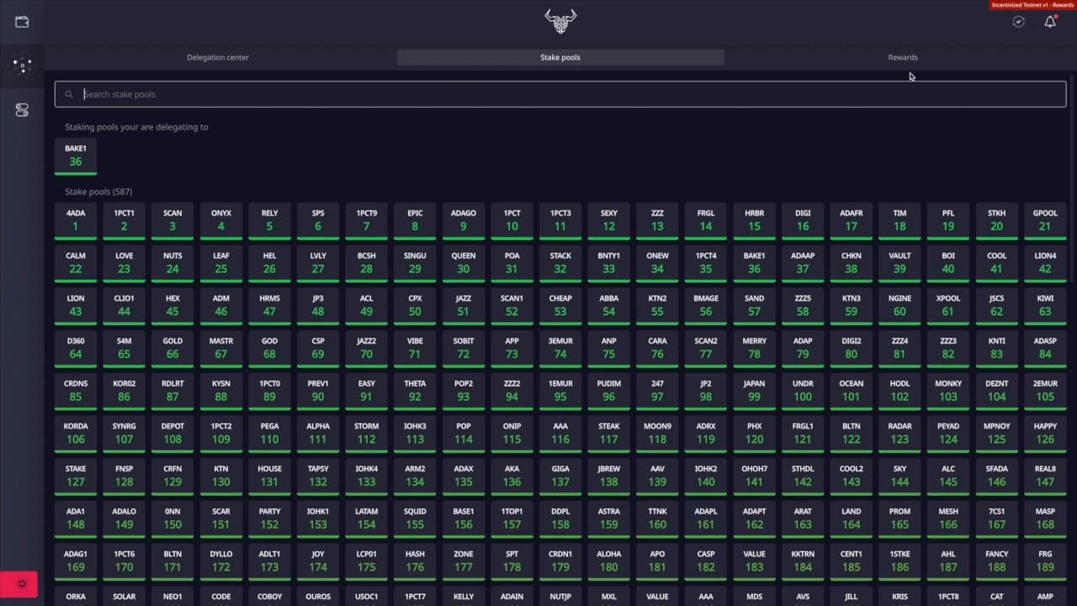
pyautogui.moveTo(877, 76)
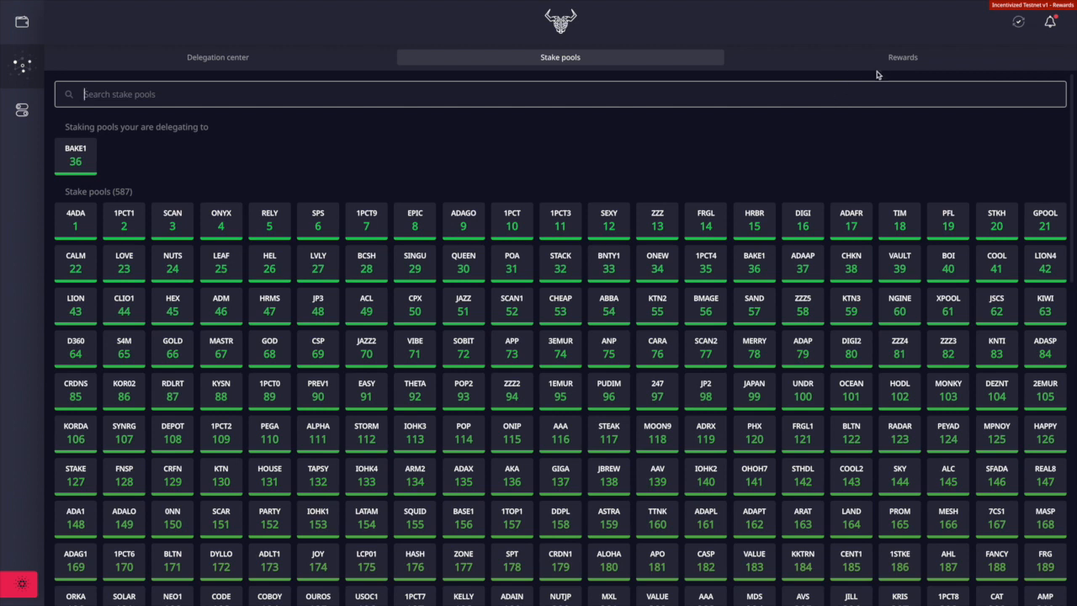
pyautogui.moveTo(783, 122)
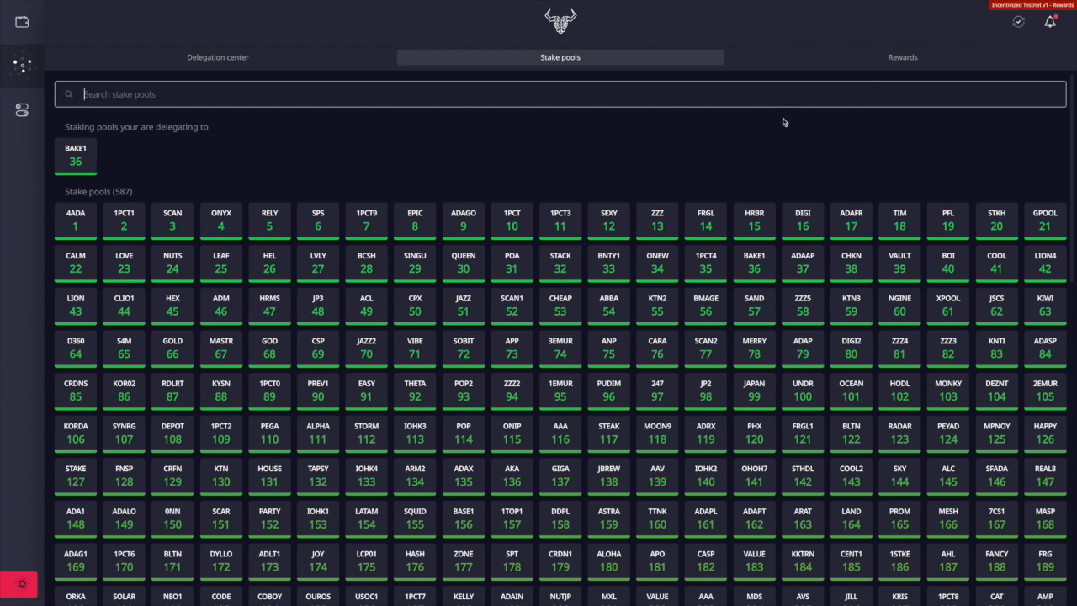
pyautogui.moveTo(774, 172)
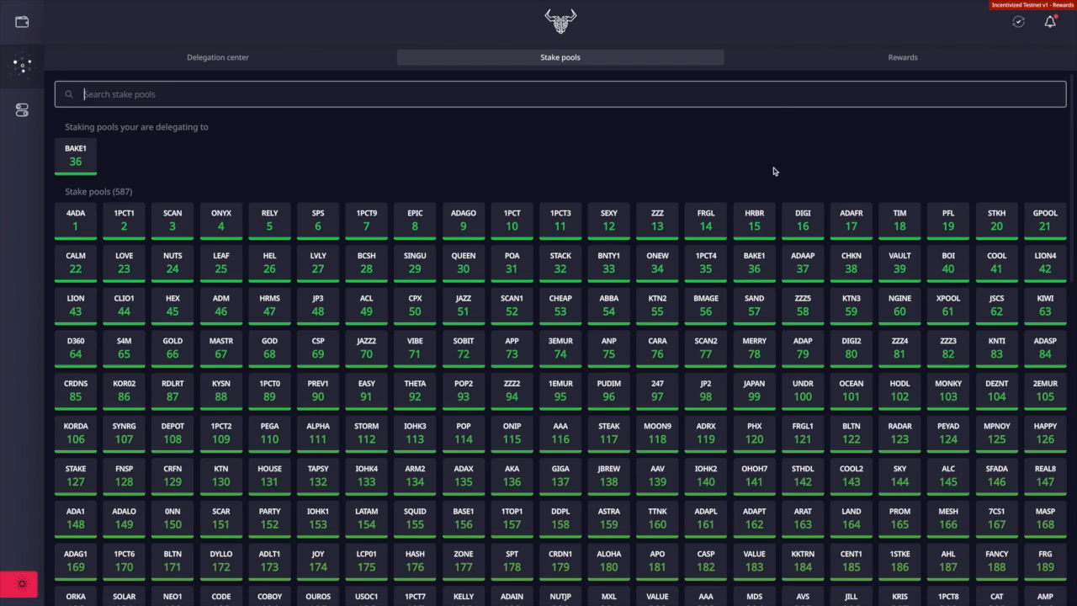
pyautogui.scroll(-3)
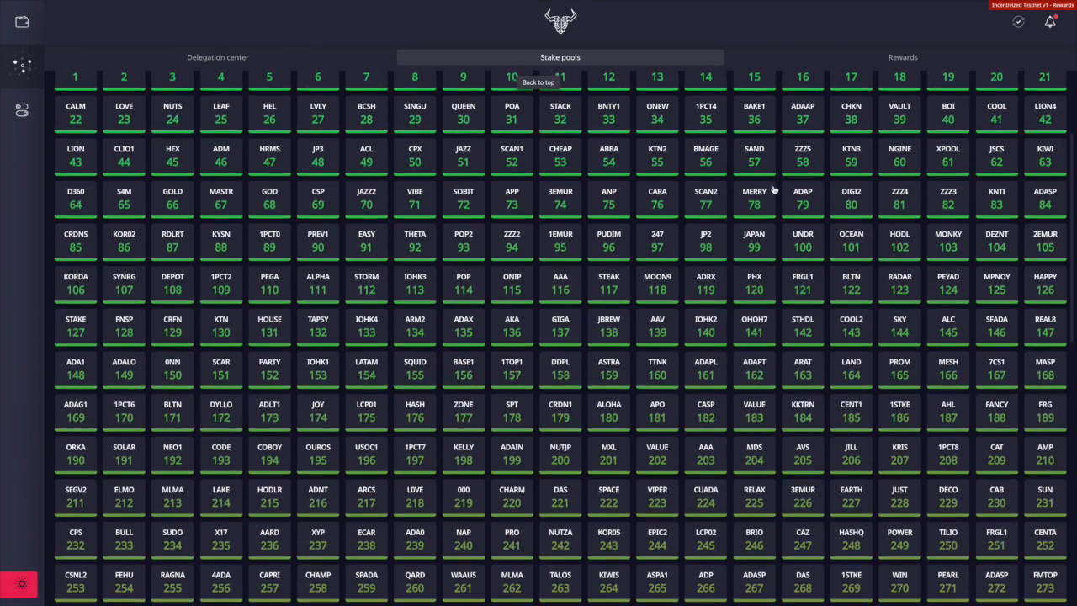
pyautogui.scroll(-3)
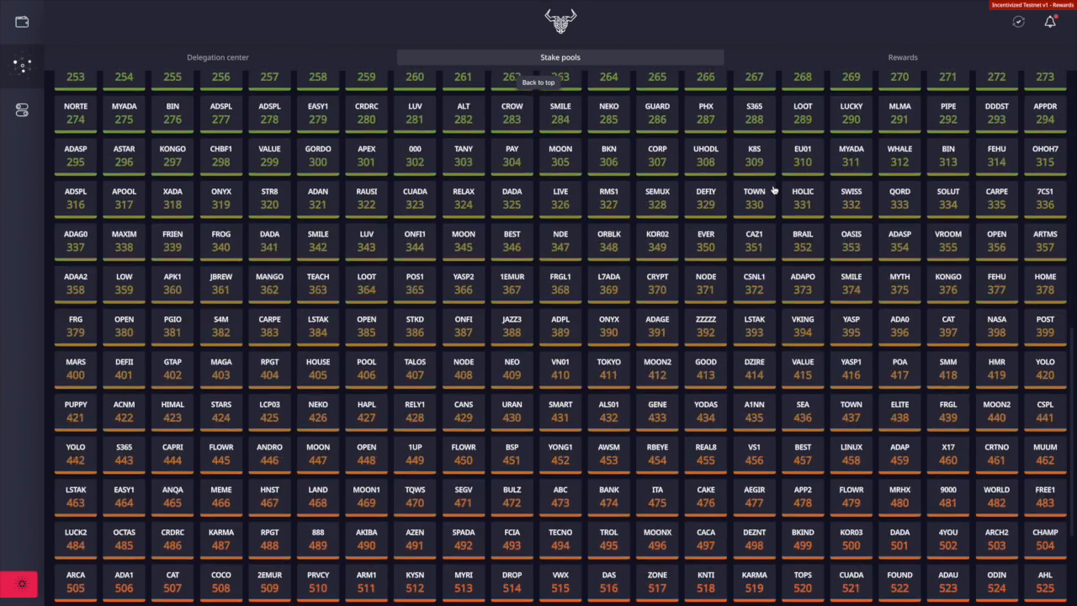
pyautogui.scroll(-3)
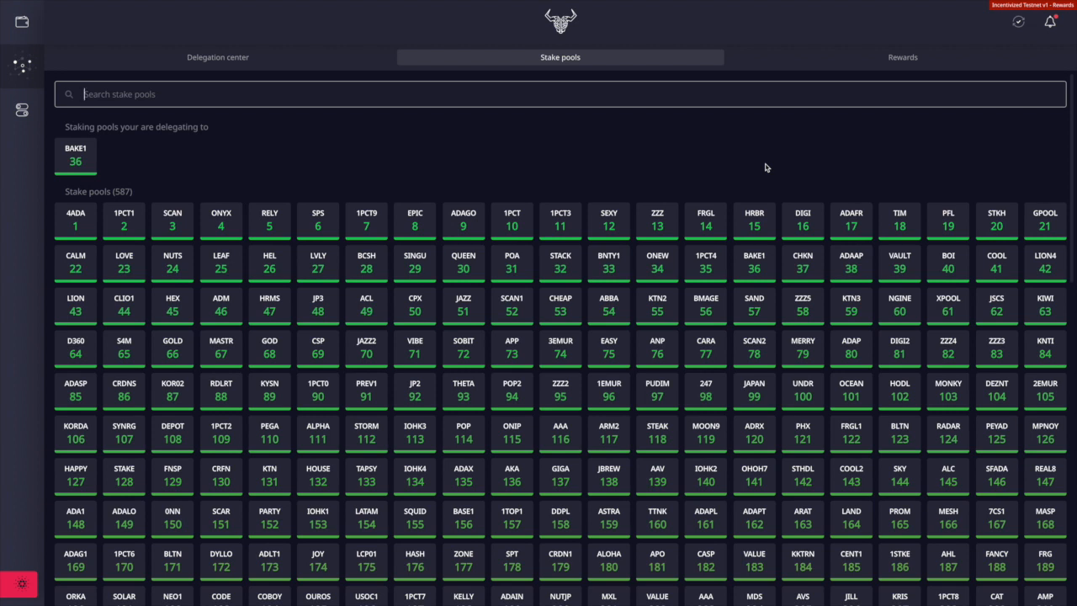
pyautogui.moveTo(269, 153)
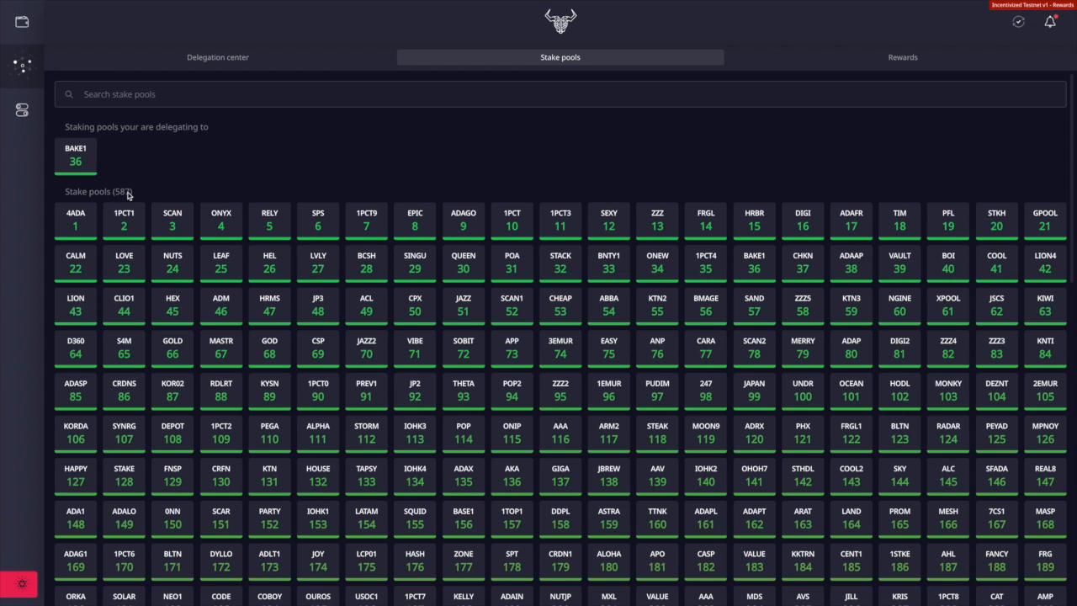
pyautogui.moveTo(144, 190)
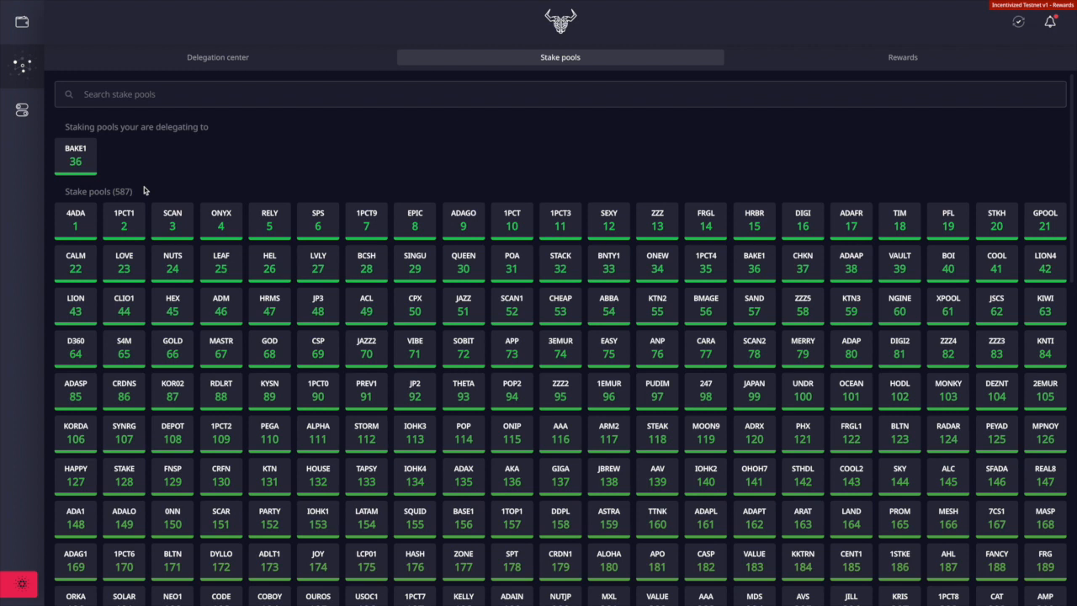
pyautogui.moveTo(146, 190)
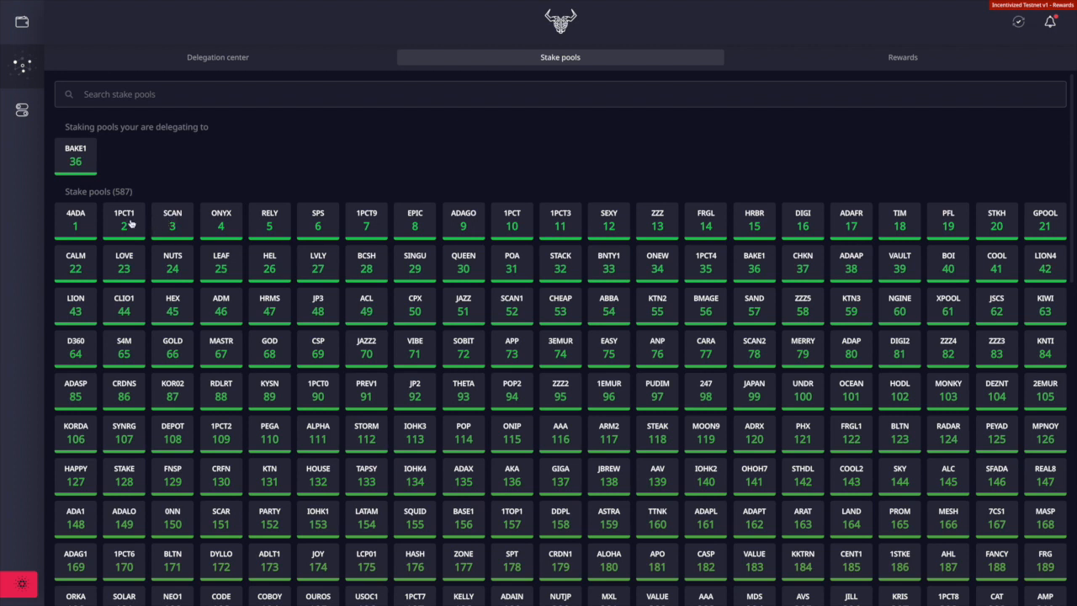
pyautogui.scroll(-3)
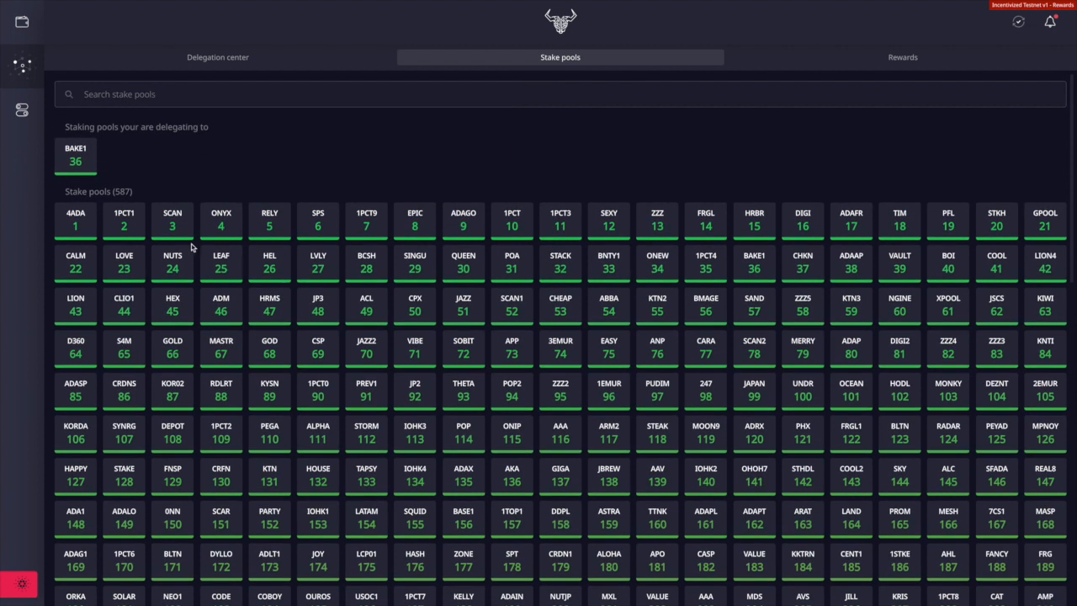
pyautogui.moveTo(187, 245)
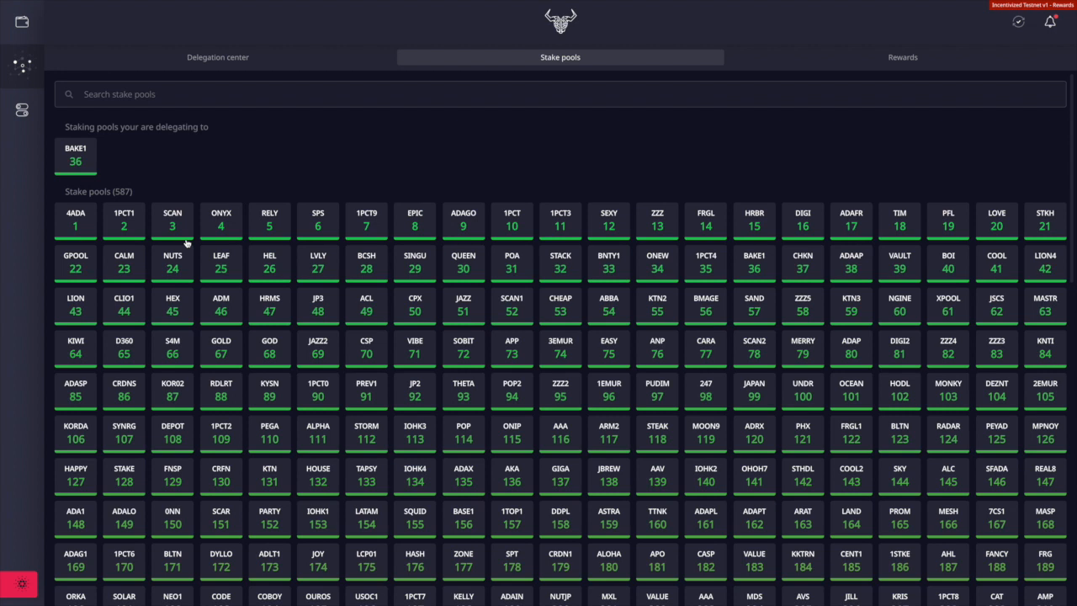
pyautogui.moveTo(131, 234)
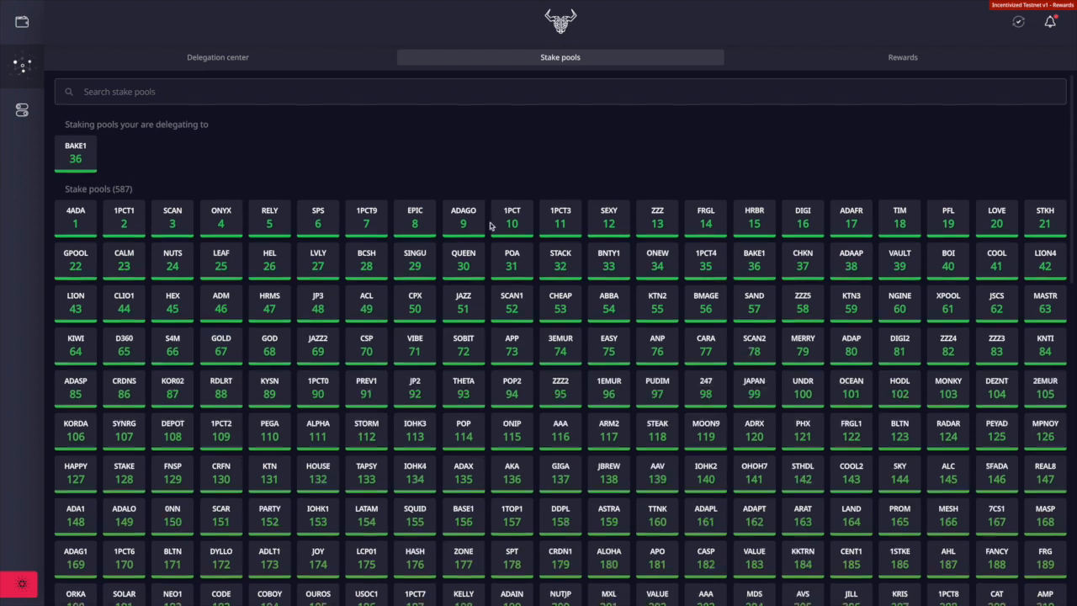
pyautogui.scroll(-3)
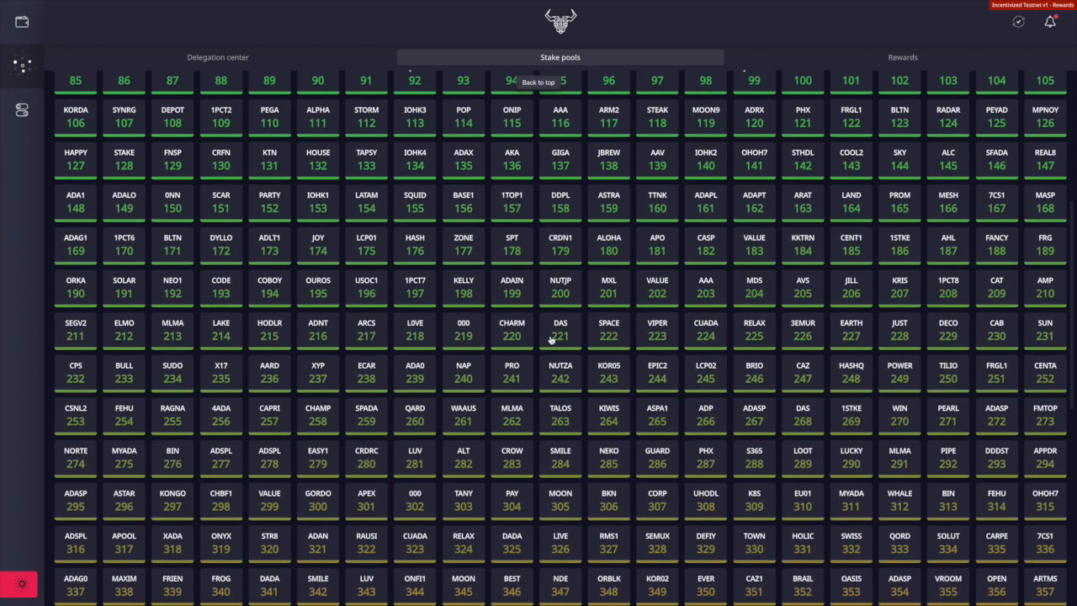
pyautogui.scroll(-3)
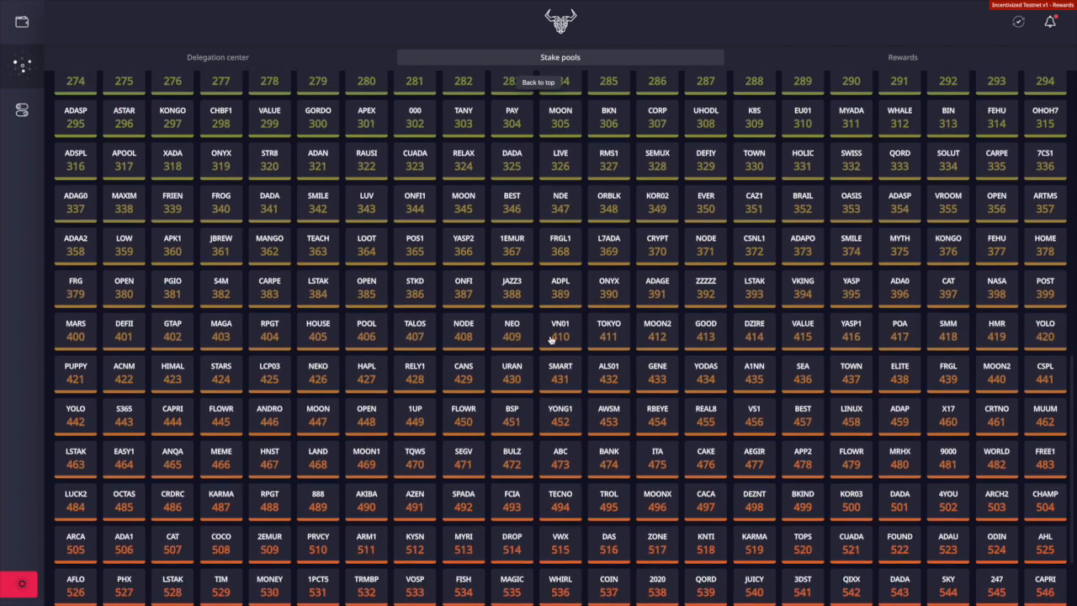
pyautogui.scroll(-3)
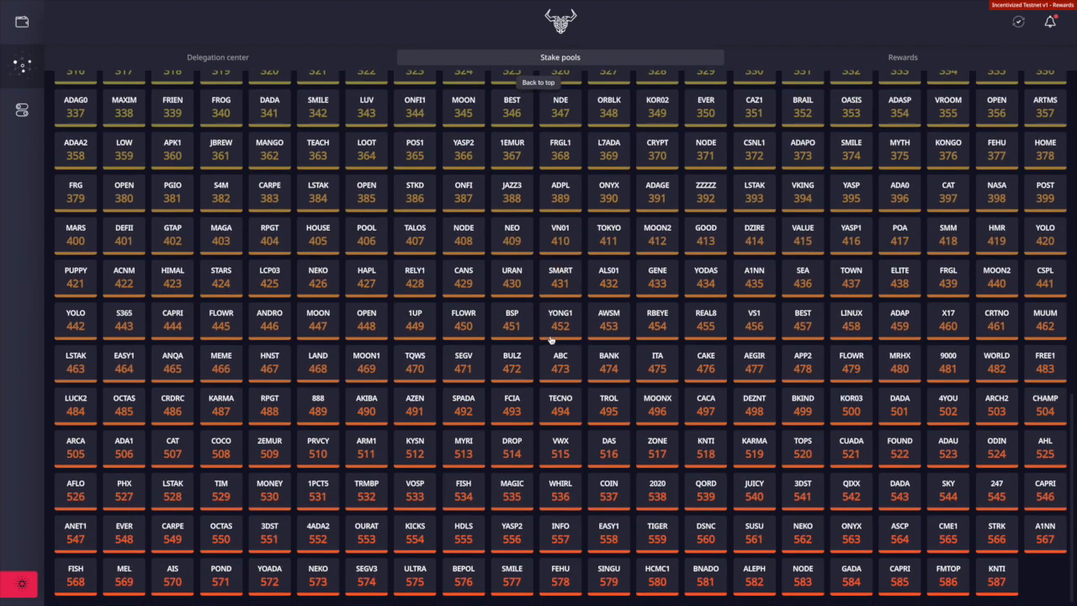
pyautogui.scroll(3)
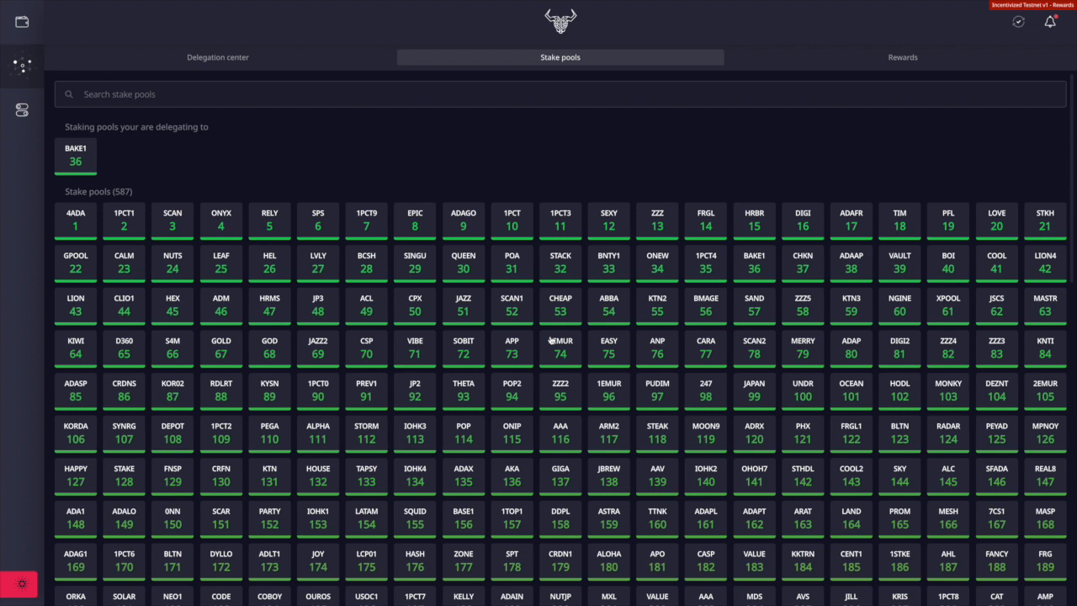
pyautogui.moveTo(320, 234)
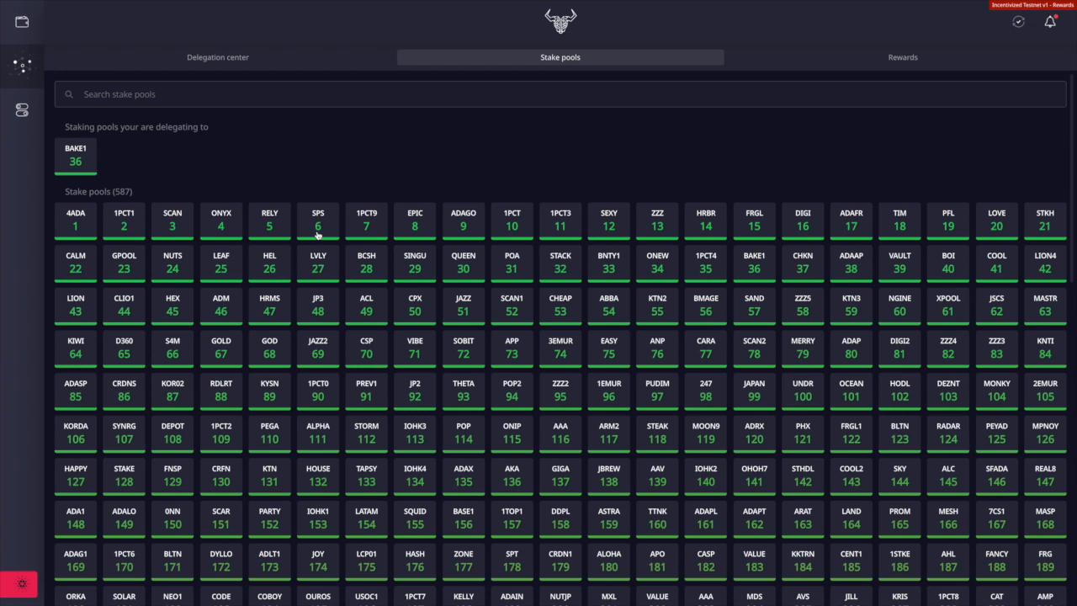
pyautogui.moveTo(269, 234)
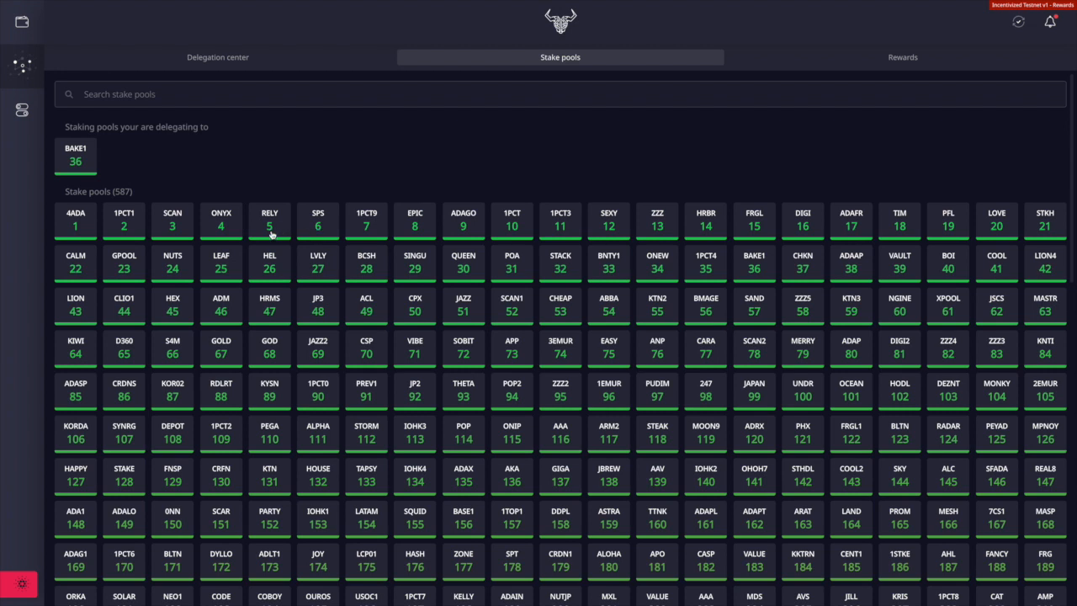
pyautogui.moveTo(269, 305)
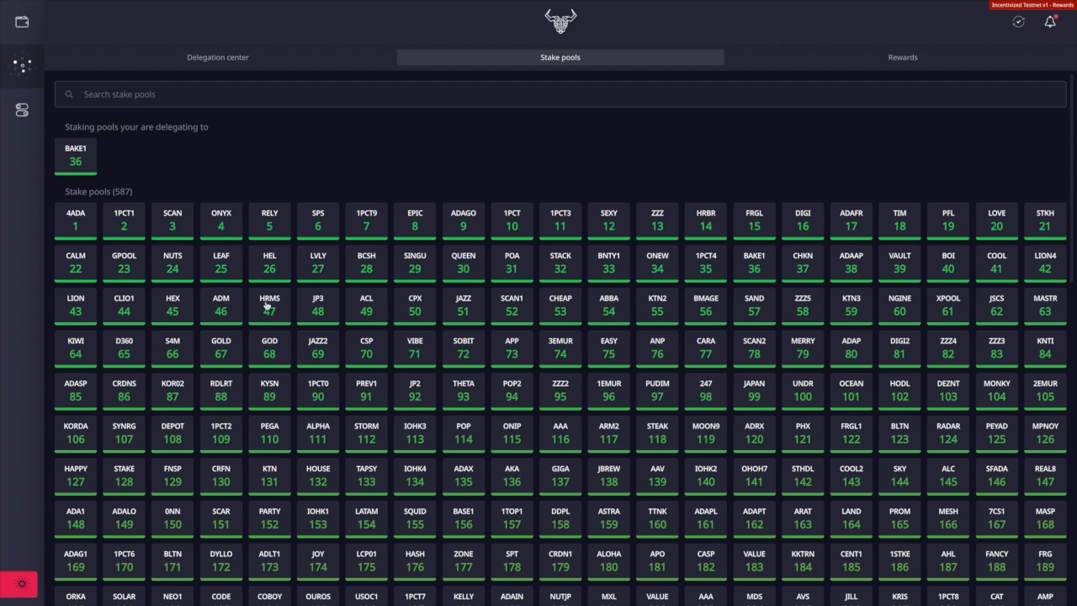
# Step: Open the BCSH (Blue Cheese Stake House) pool details, tile 28
pyautogui.scroll(-3)
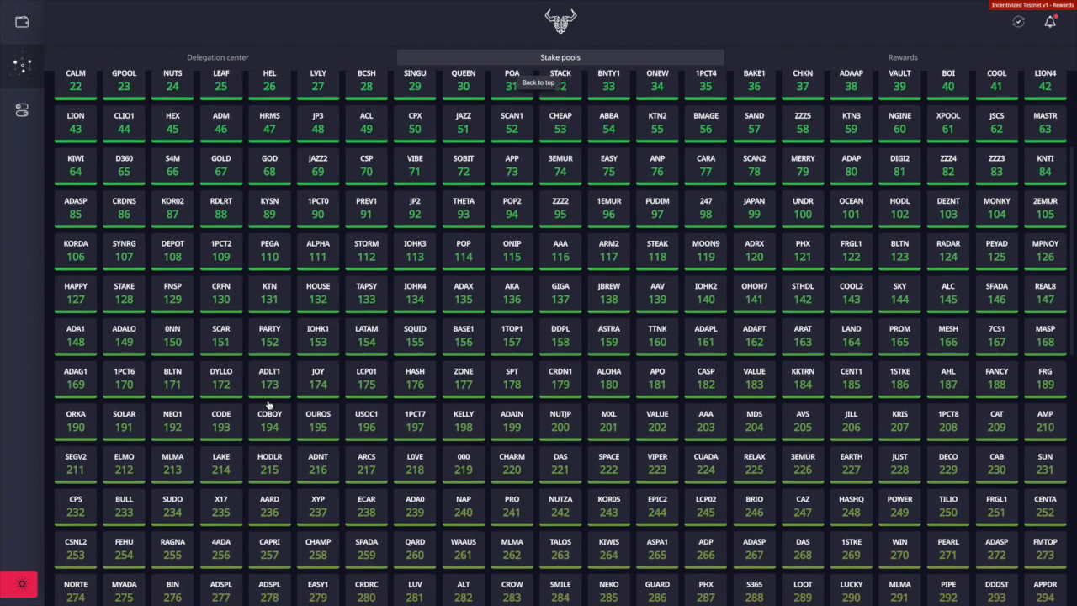
pyautogui.scroll(-3)
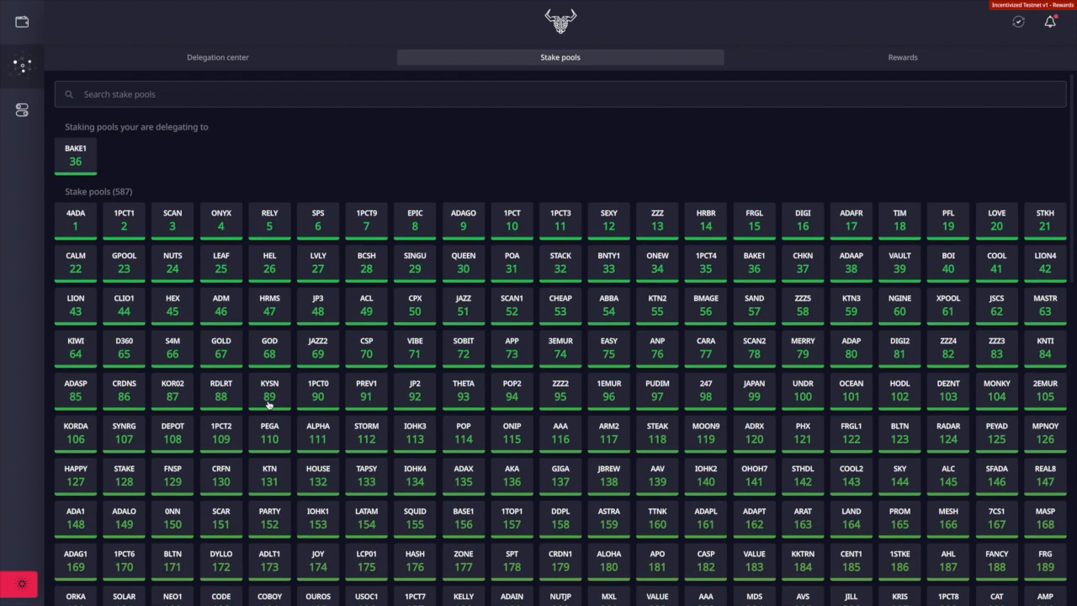
pyautogui.moveTo(160, 232)
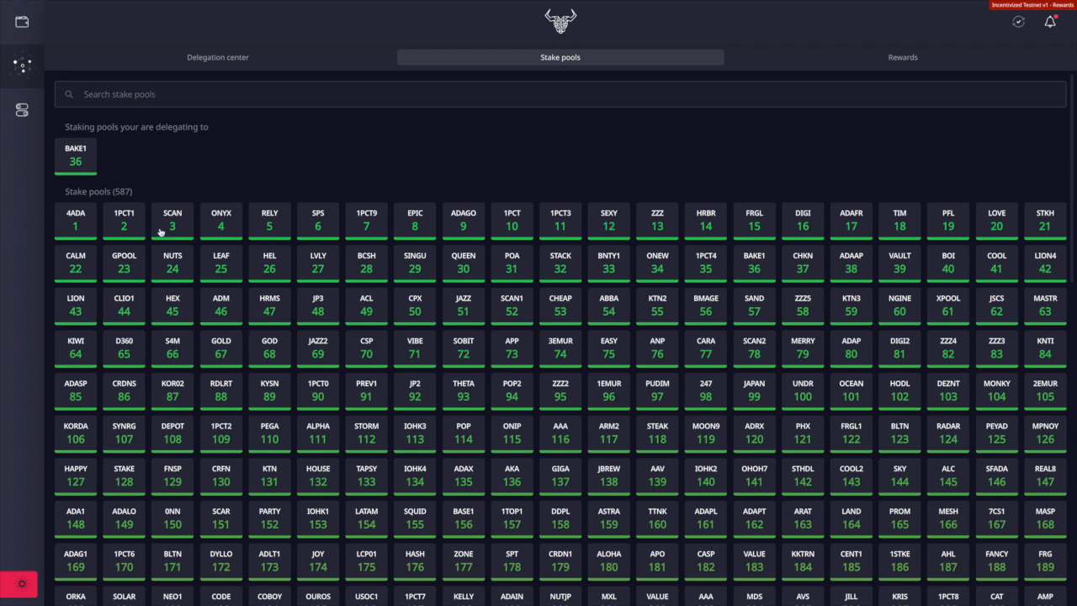
pyautogui.moveTo(214, 224)
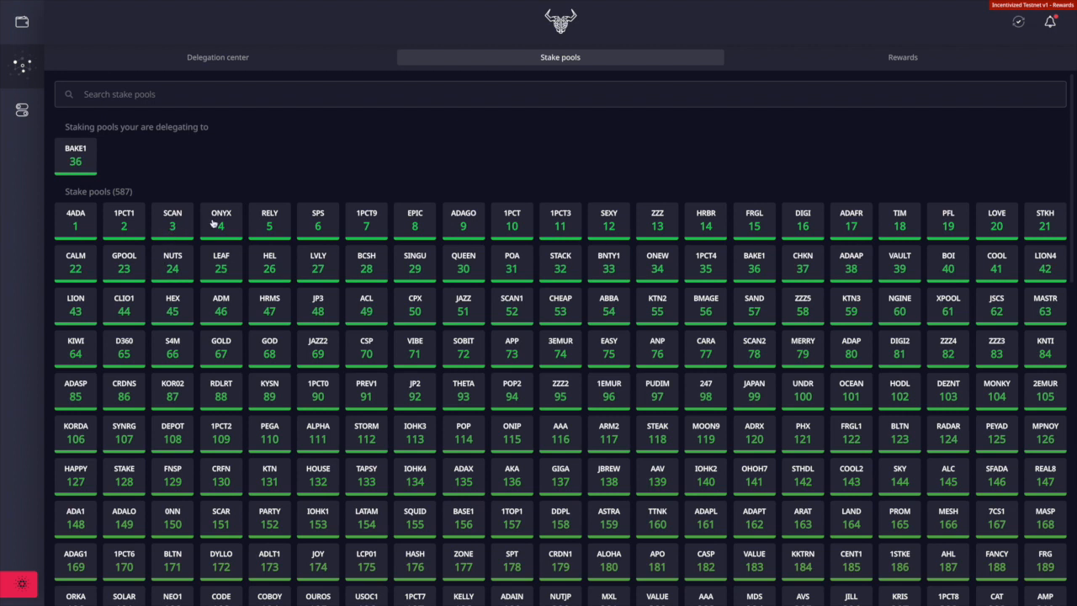
pyautogui.moveTo(538, 245)
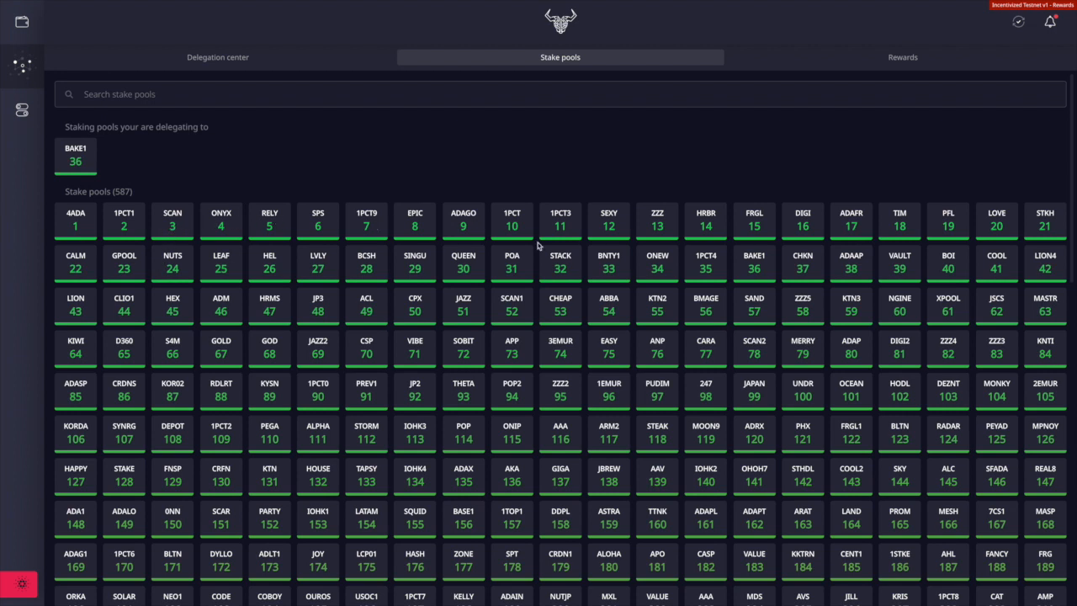
pyautogui.moveTo(389, 373)
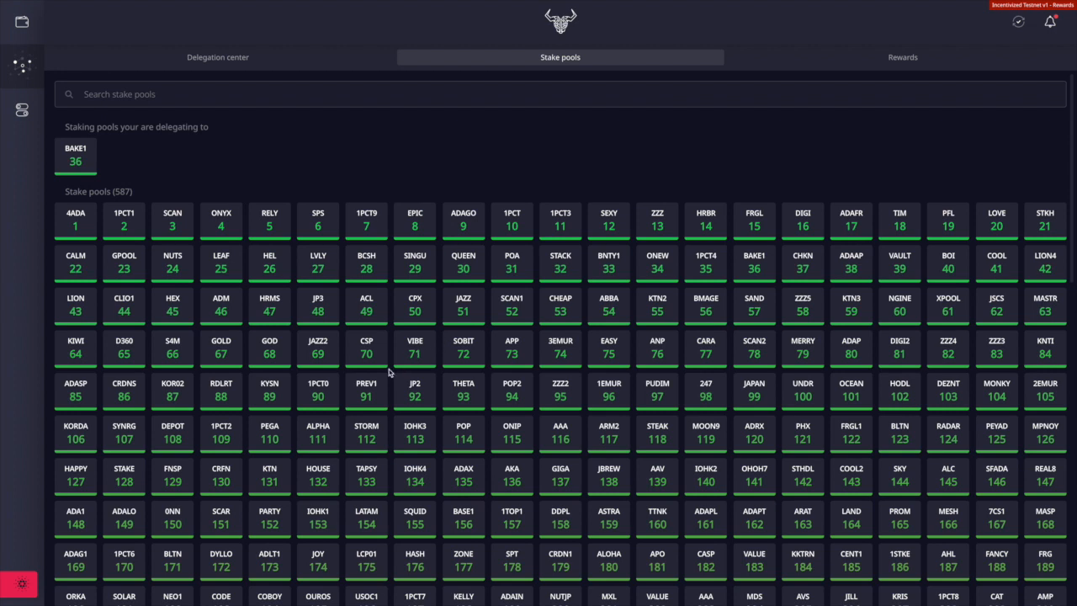
pyautogui.moveTo(367, 397)
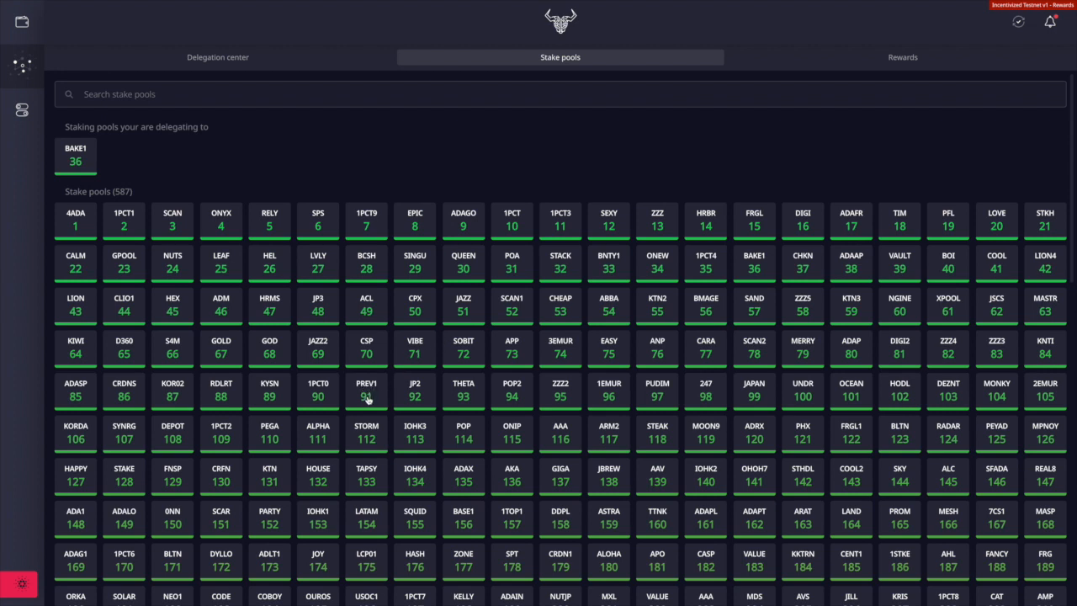
pyautogui.moveTo(367, 319)
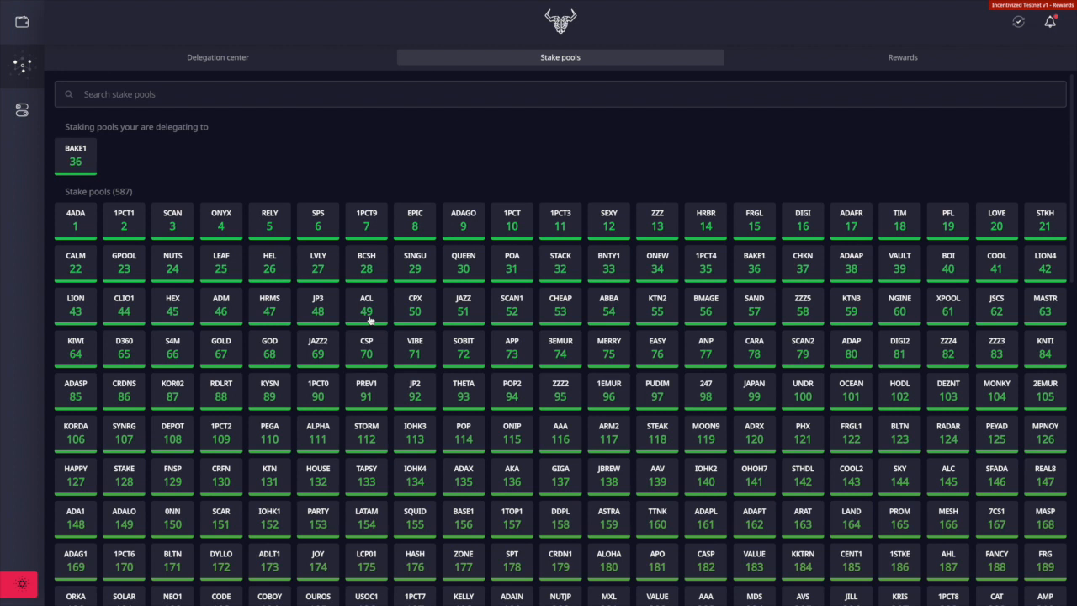
pyautogui.moveTo(366, 273)
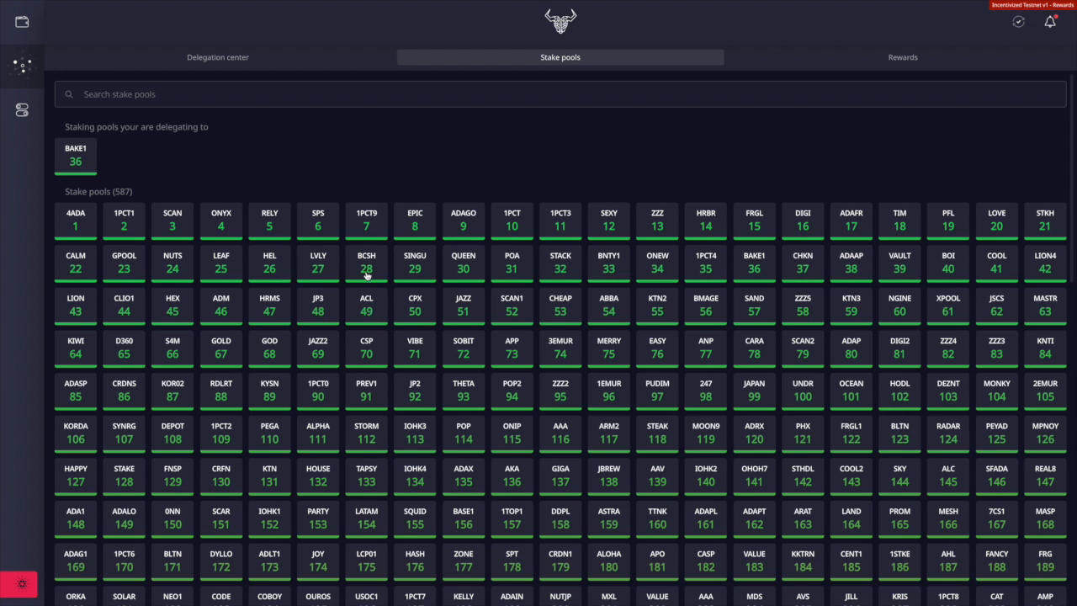
pyautogui.click(366, 261)
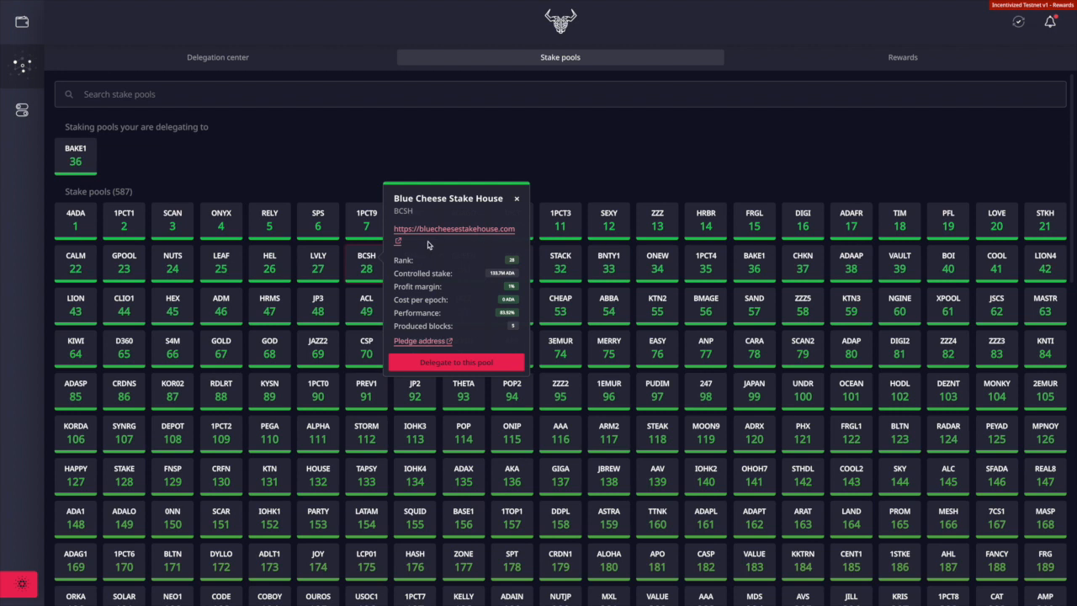
pyautogui.moveTo(430, 246)
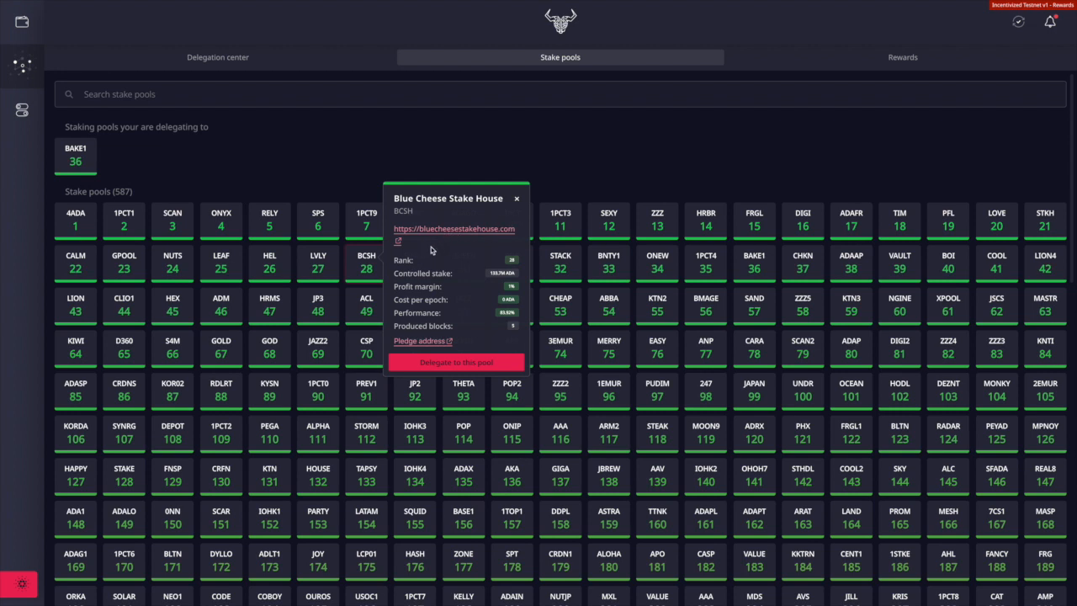
pyautogui.moveTo(439, 274)
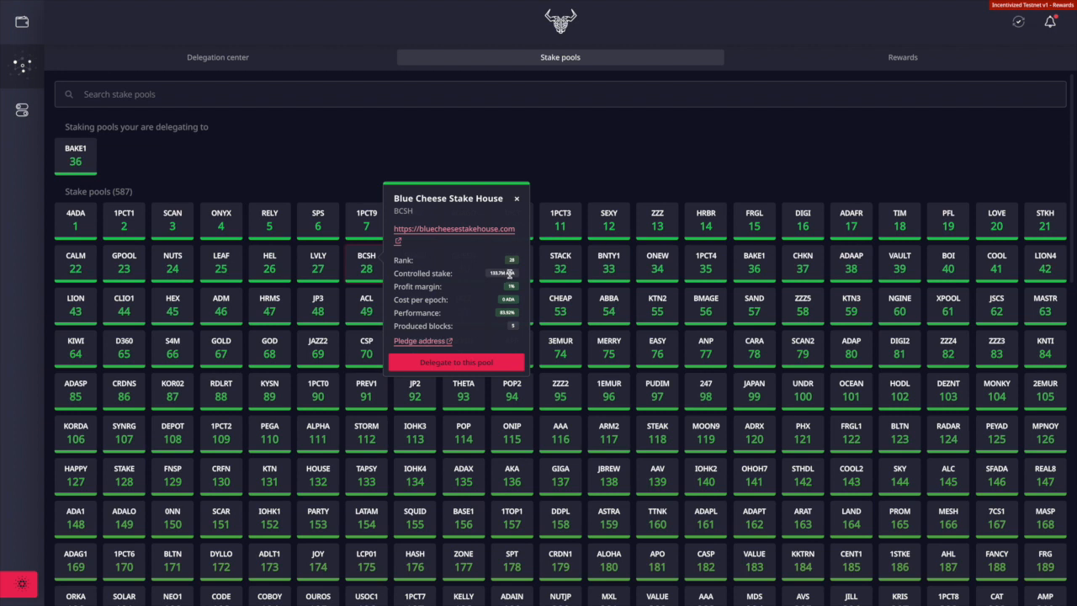
pyautogui.moveTo(456, 286)
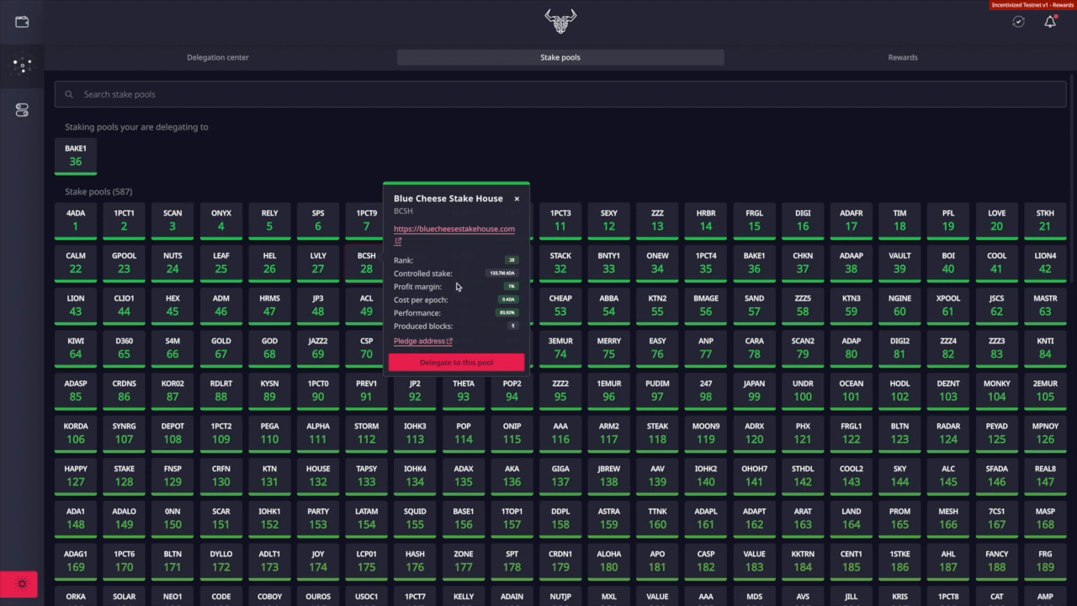
pyautogui.moveTo(457, 286)
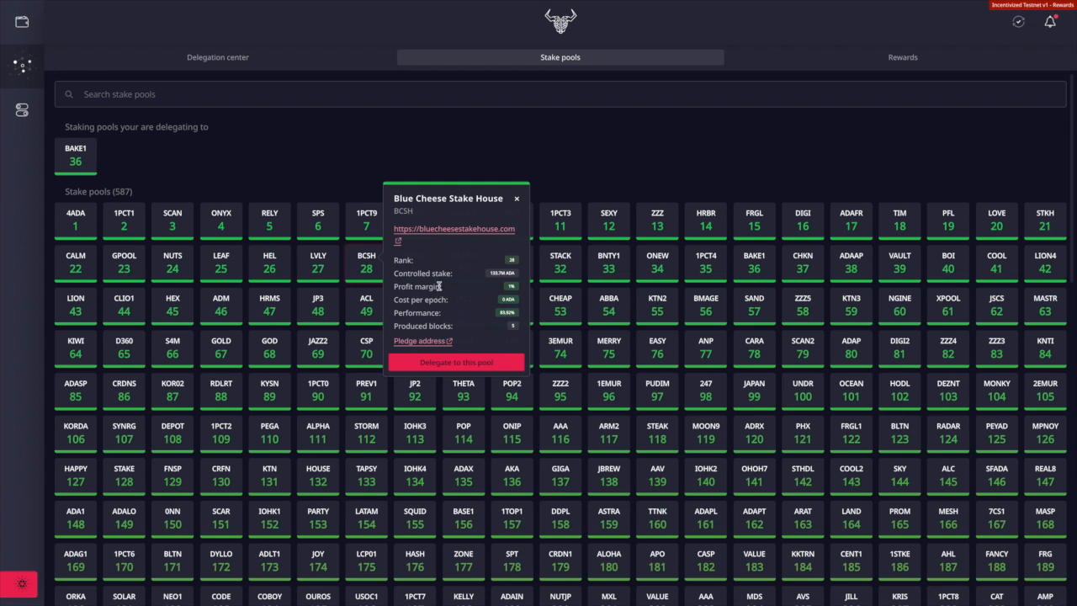
pyautogui.moveTo(440, 286)
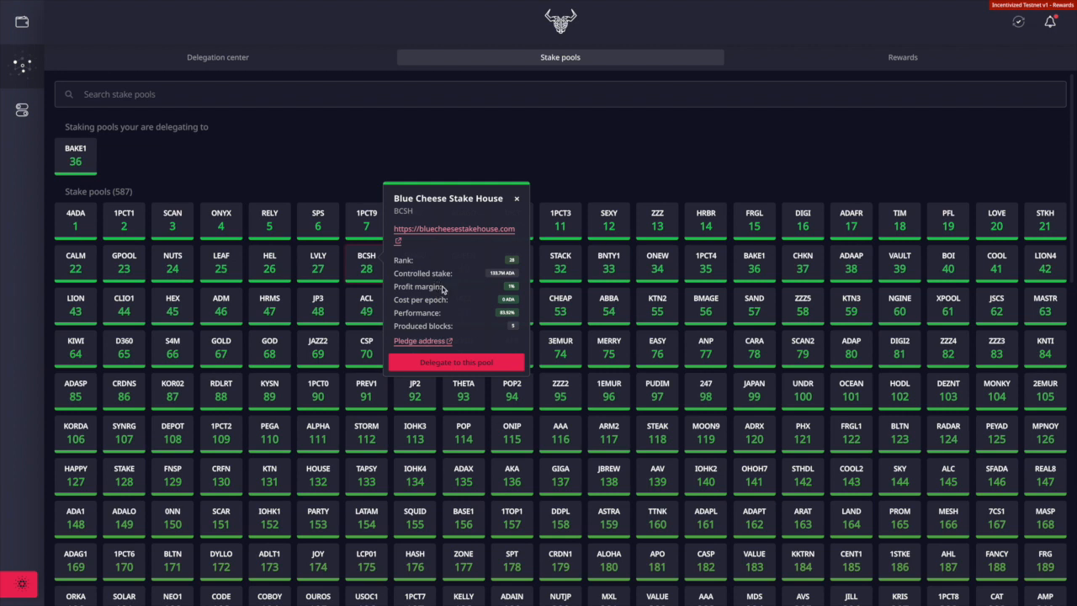
pyautogui.moveTo(452, 284)
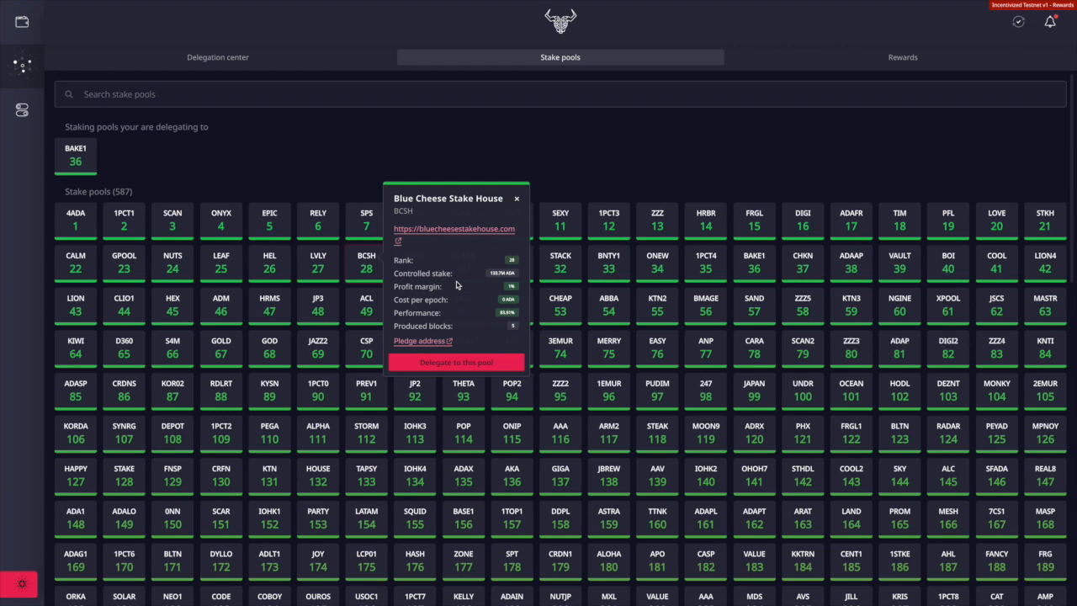
pyautogui.moveTo(435, 290)
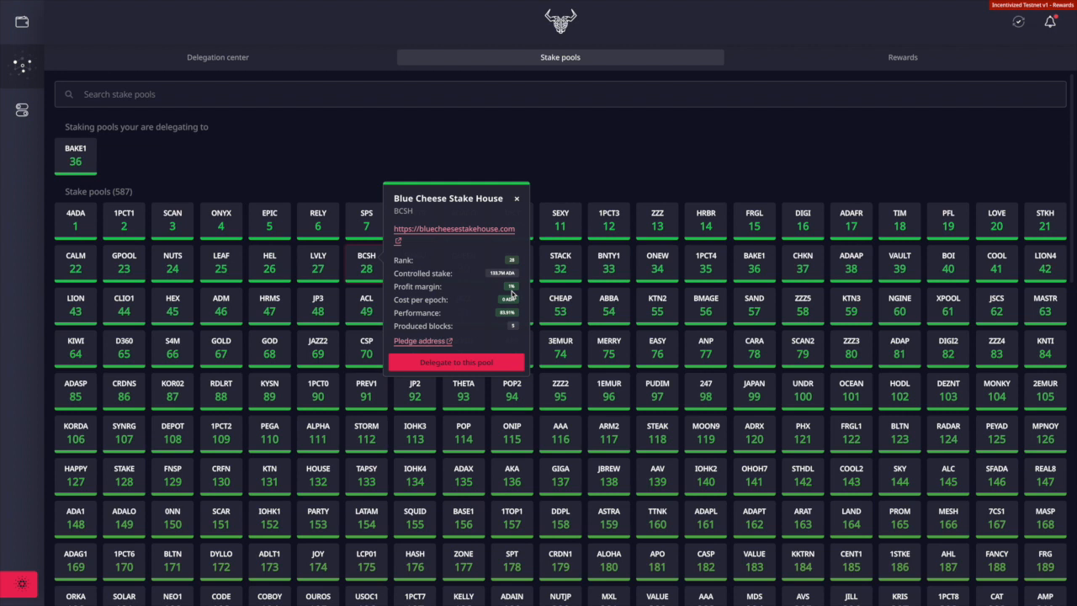
pyautogui.moveTo(505, 294)
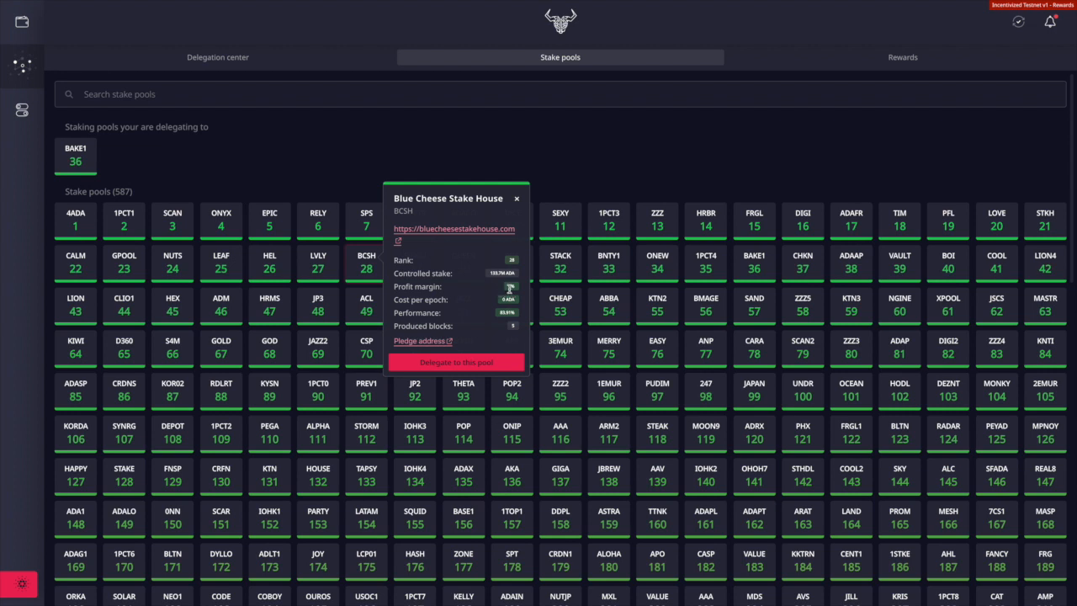
pyautogui.moveTo(513, 291)
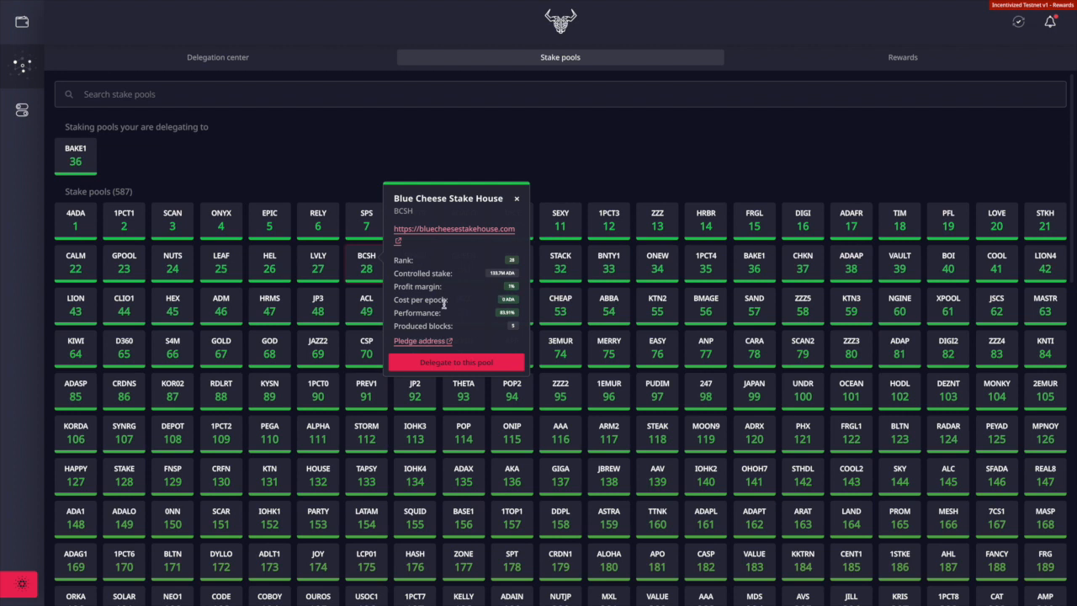
pyautogui.moveTo(446, 304)
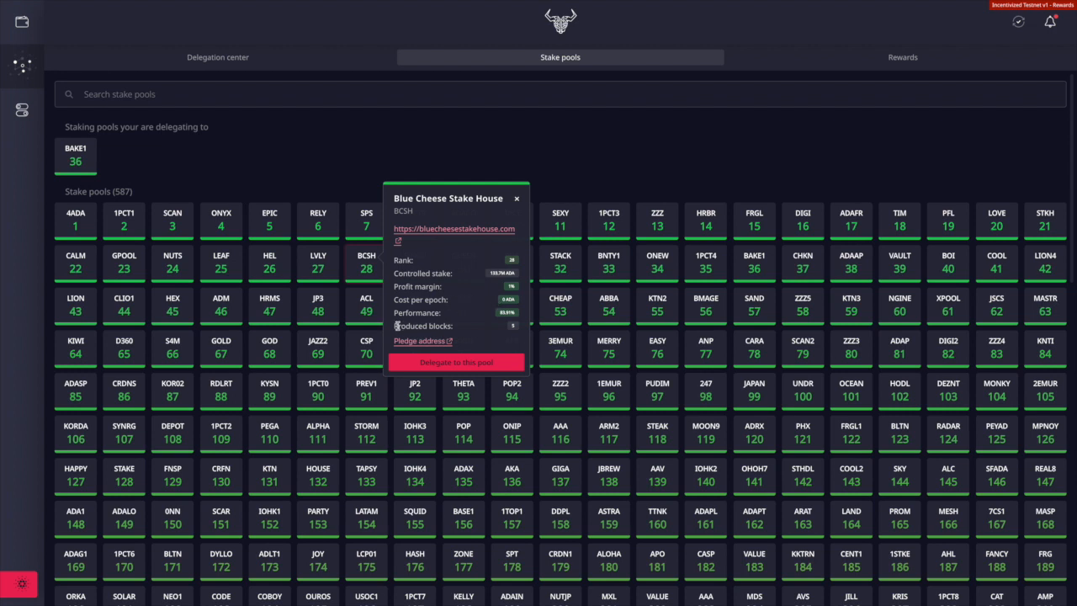
pyautogui.click(516, 199)
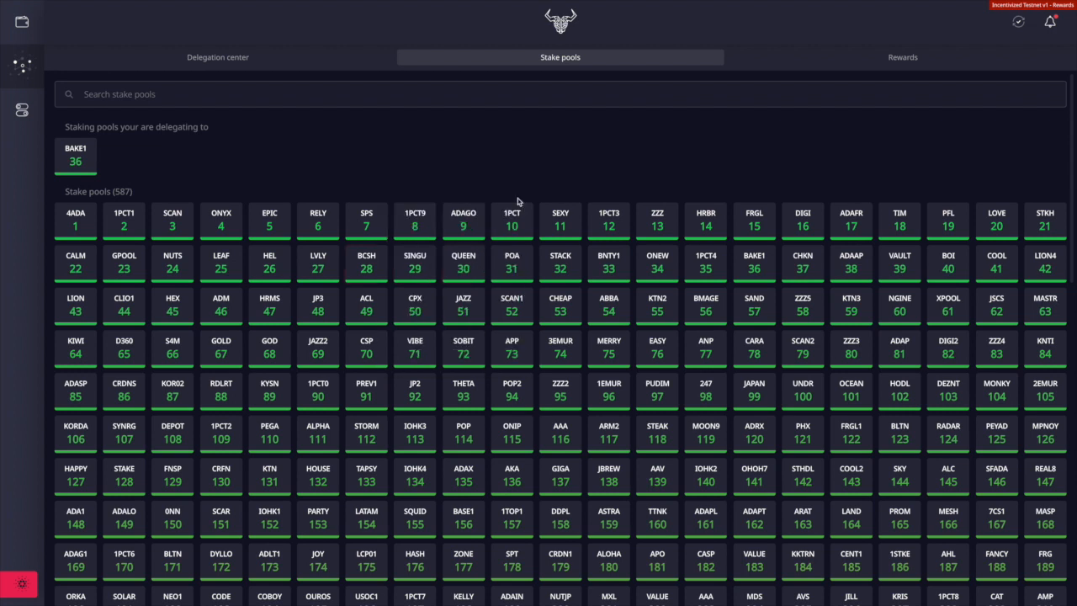
pyautogui.moveTo(185, 233)
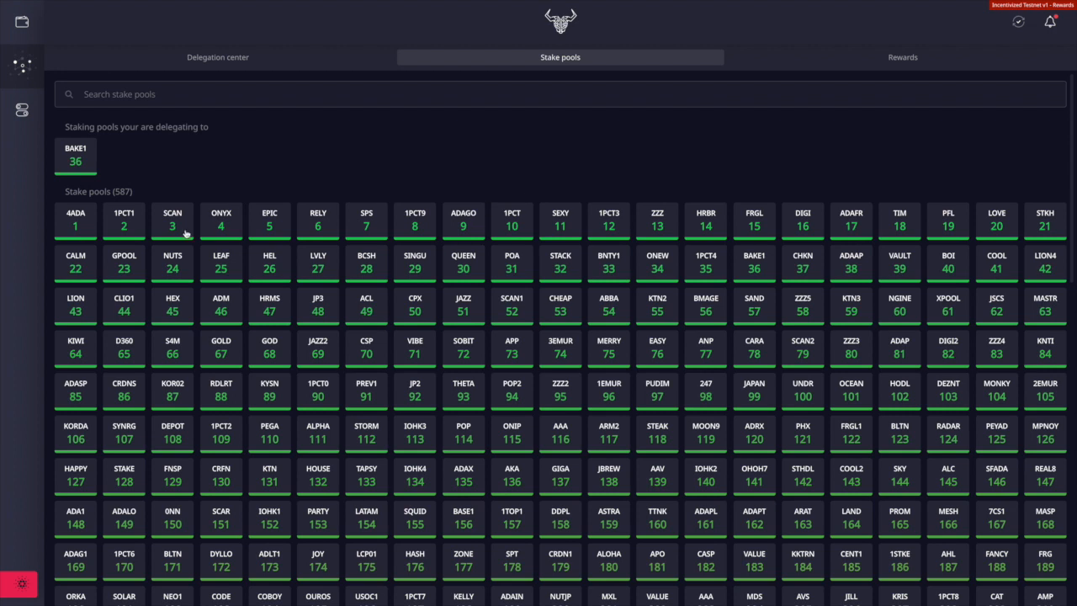
pyautogui.moveTo(140, 276)
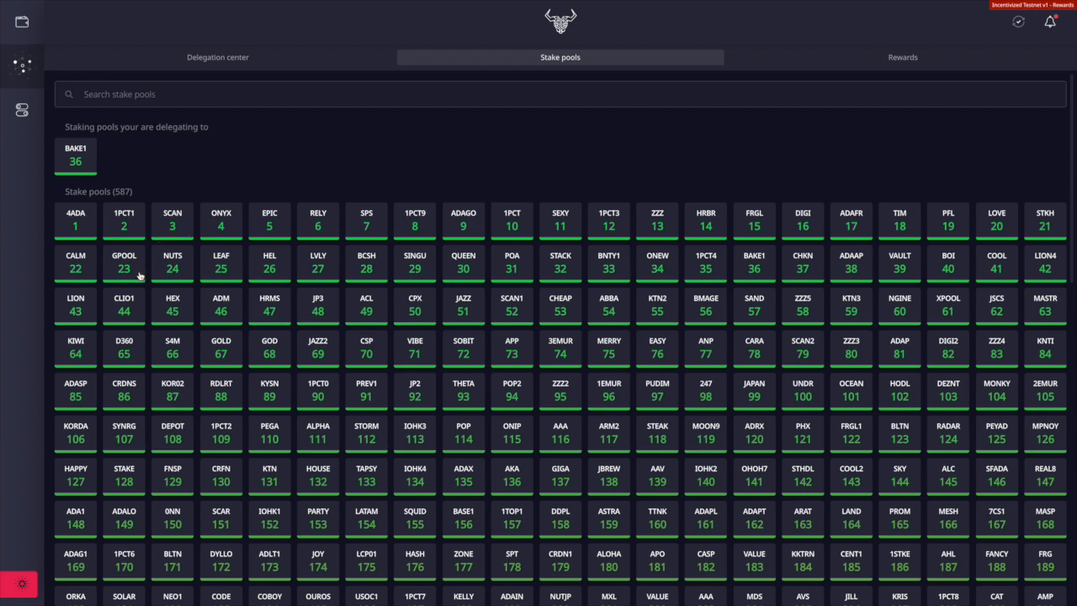
pyautogui.moveTo(154, 462)
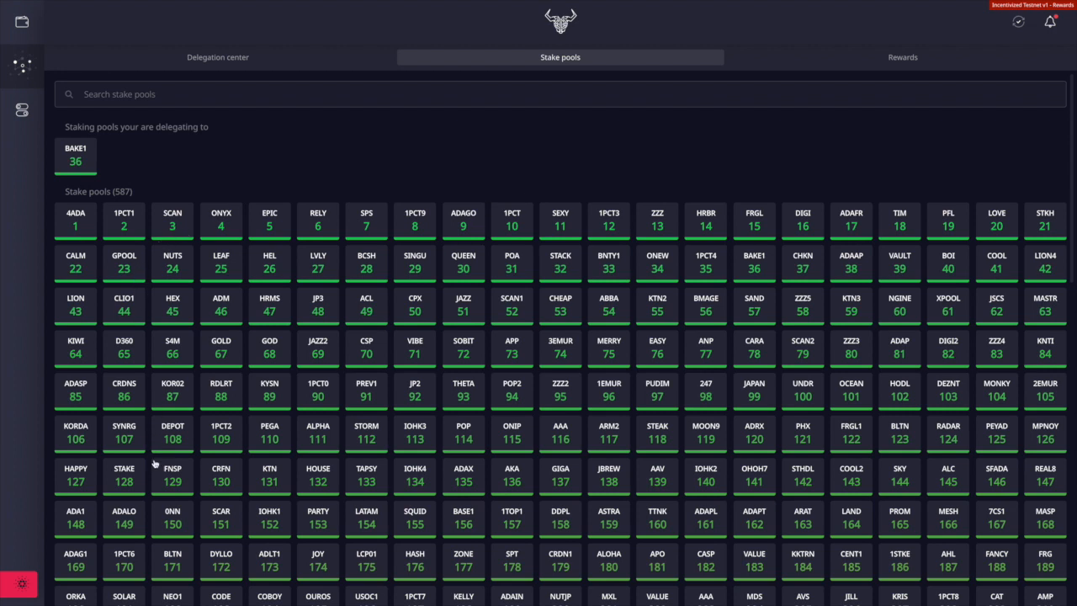
pyautogui.moveTo(182, 441)
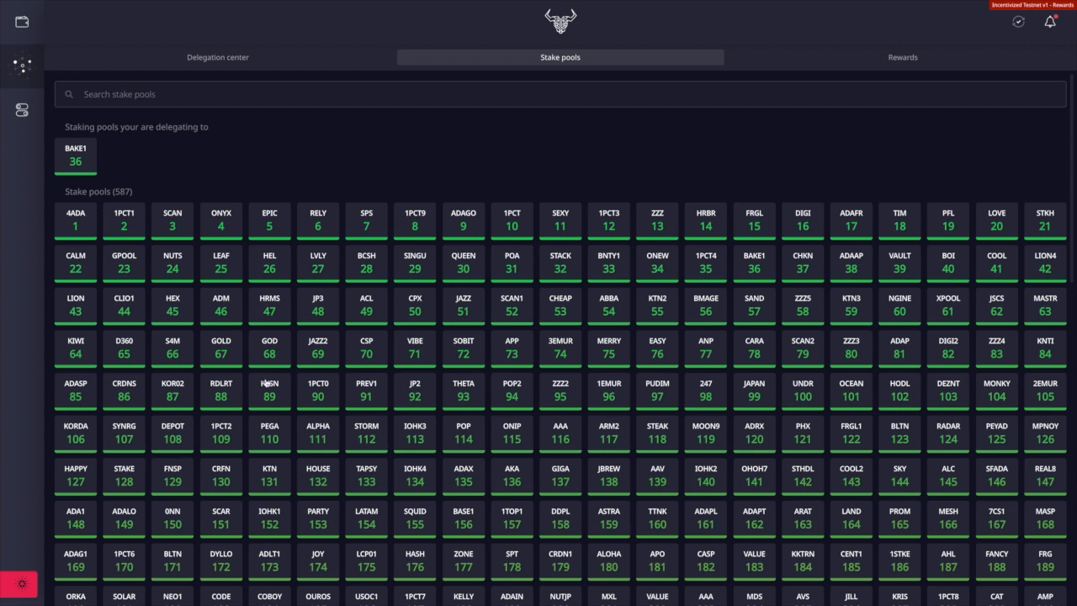
pyautogui.moveTo(269, 353)
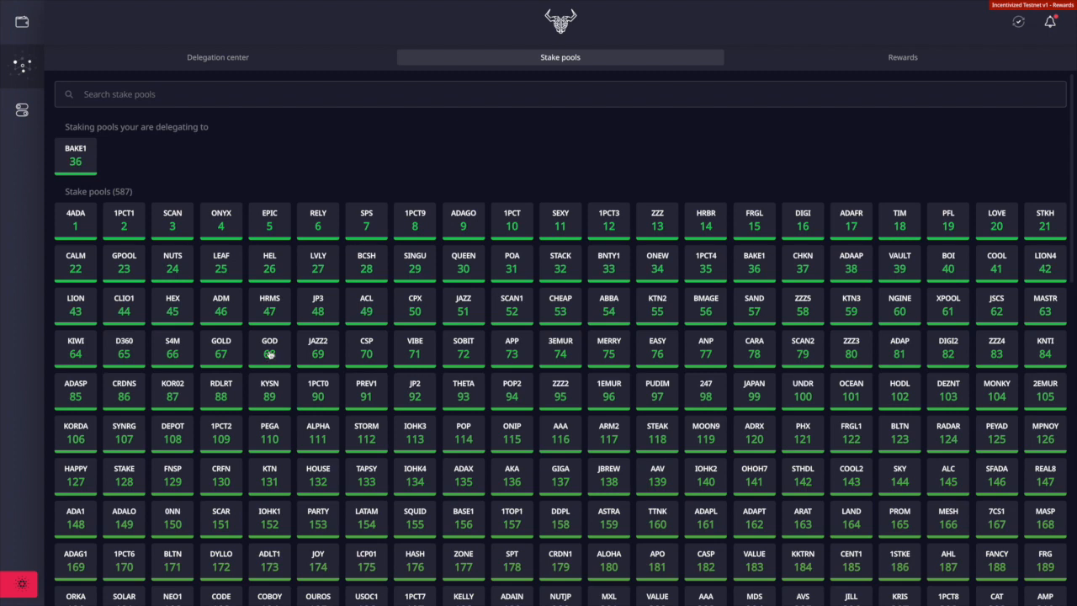
pyautogui.moveTo(240, 353)
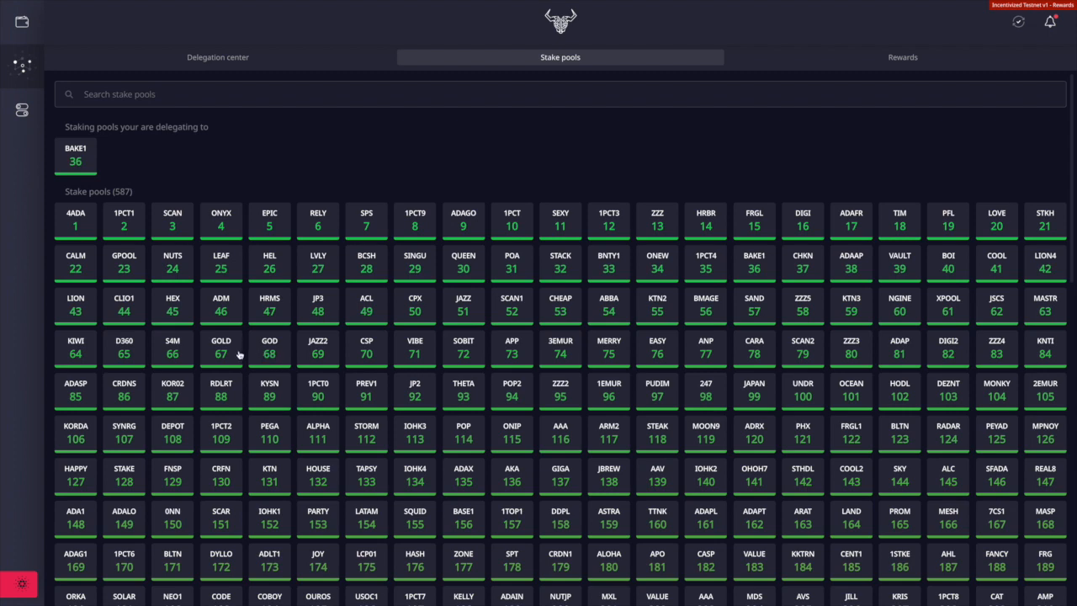
pyautogui.scroll(-3)
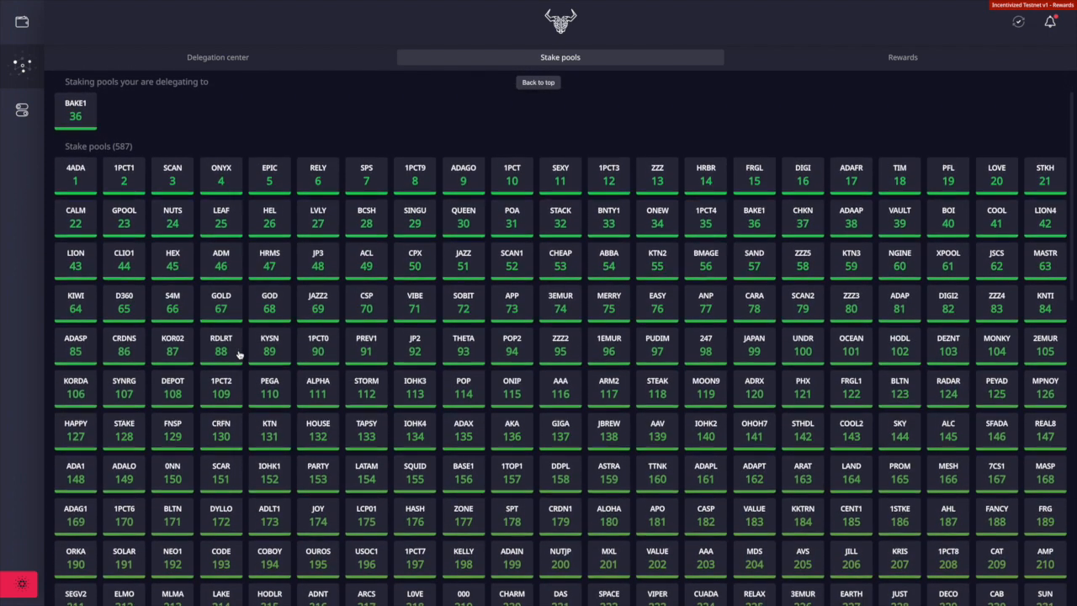
pyautogui.scroll(-3)
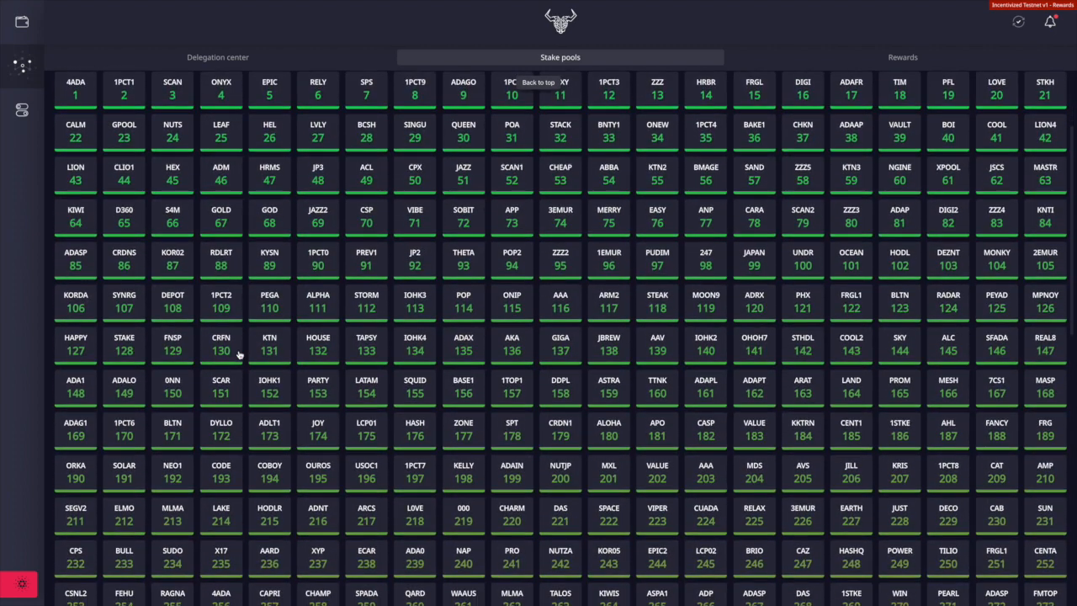
pyautogui.scroll(-3)
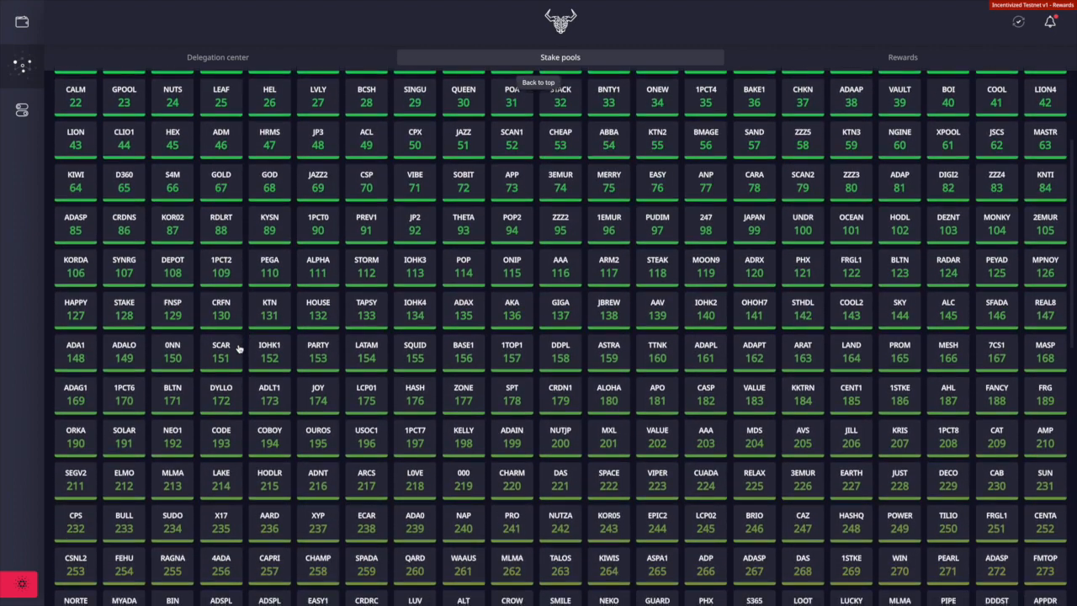
pyautogui.scroll(-3)
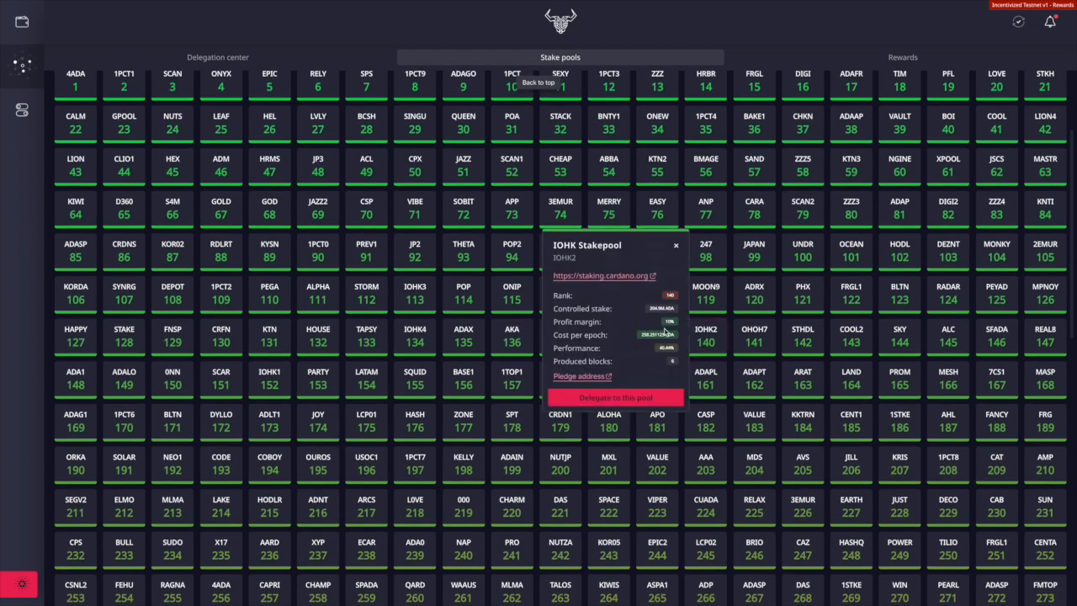
pyautogui.moveTo(678, 328)
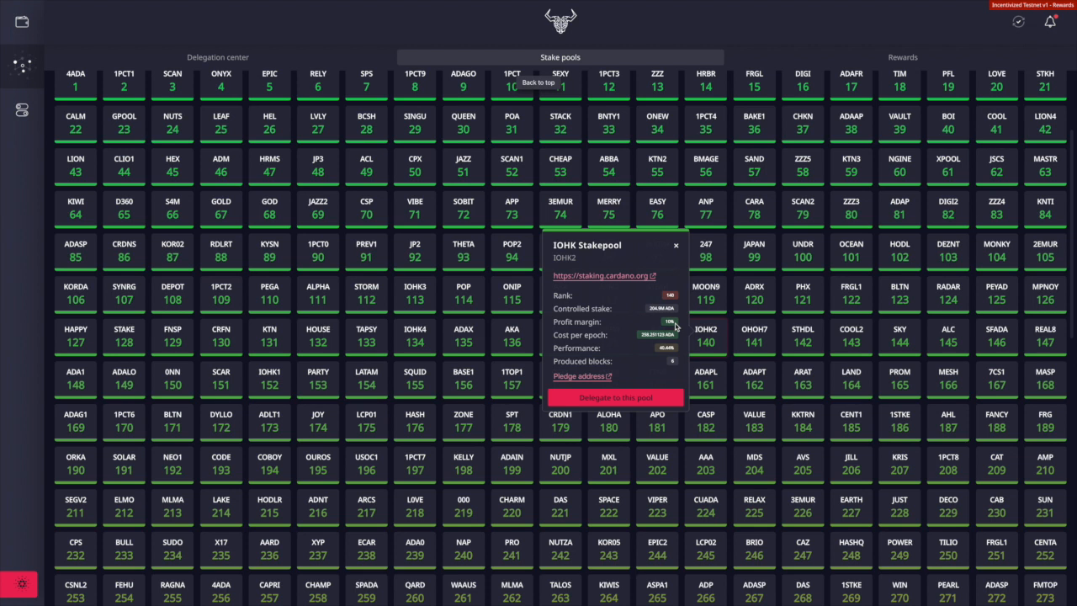
pyautogui.moveTo(673, 326)
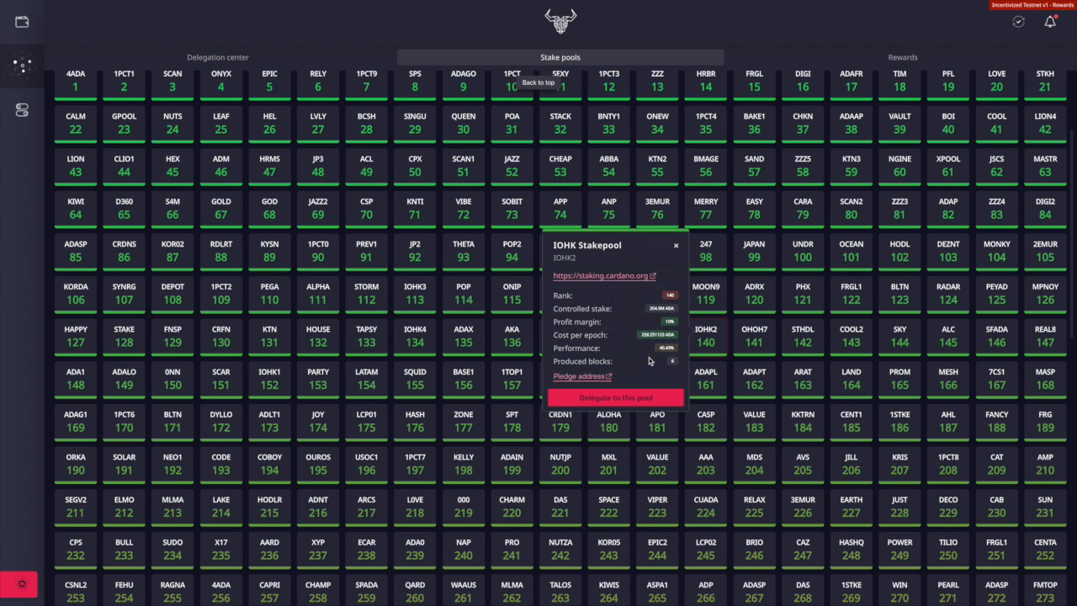
pyautogui.moveTo(650, 360)
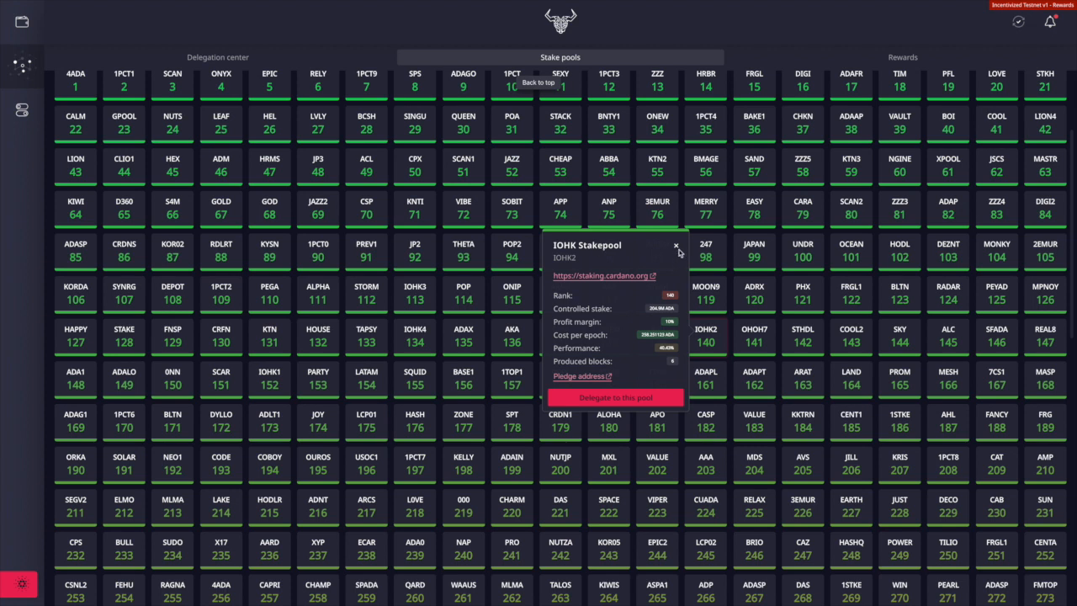
# Step: Close the IOHK2 popover and open Singularity Pool (SINGU) details, rank 29
pyautogui.click(675, 246)
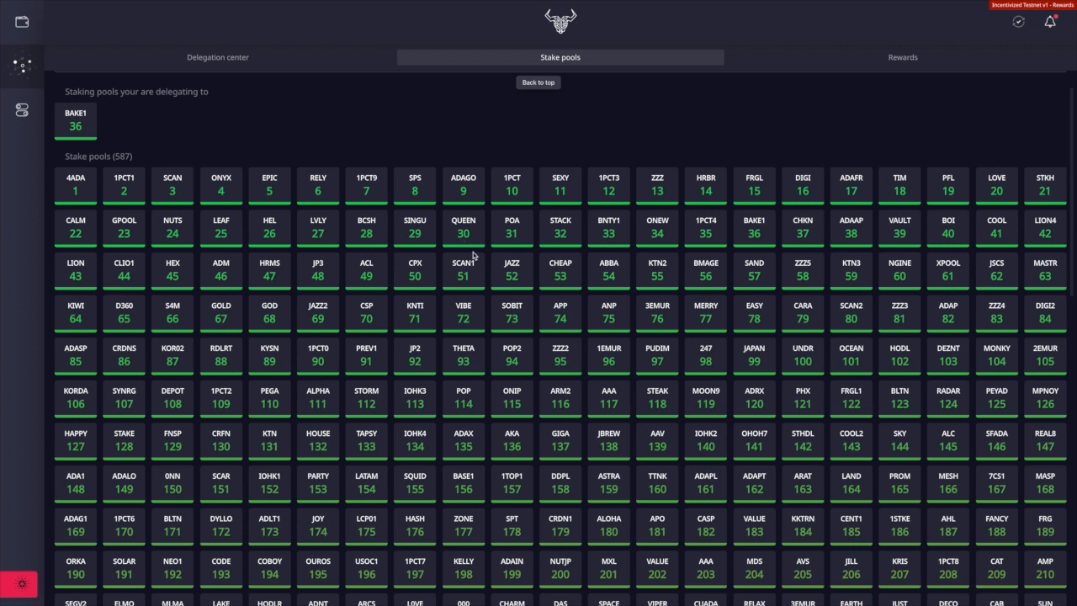
pyautogui.moveTo(412, 250)
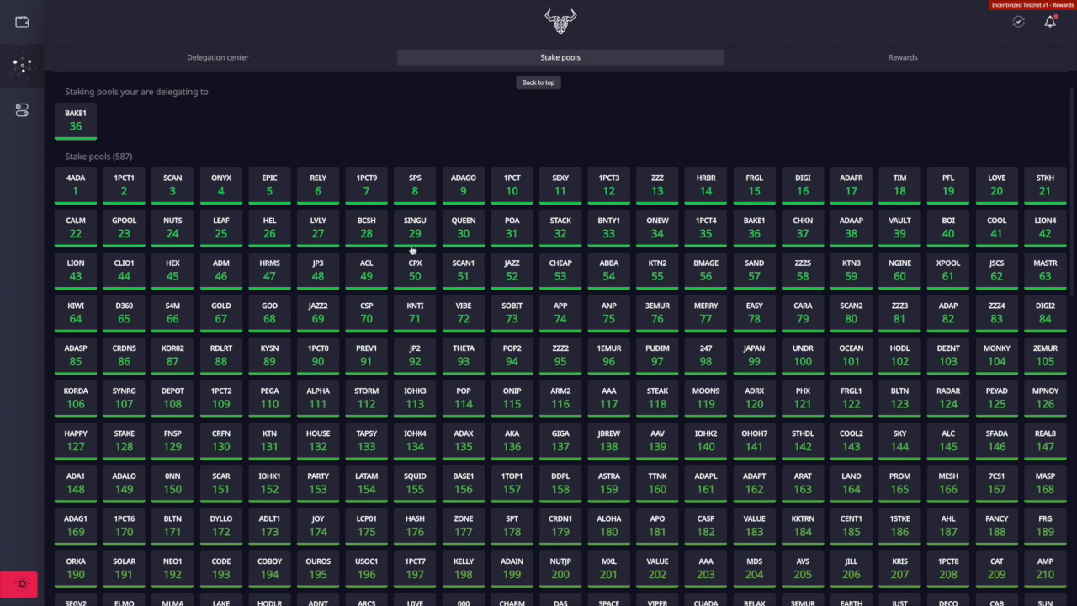
pyautogui.click(414, 227)
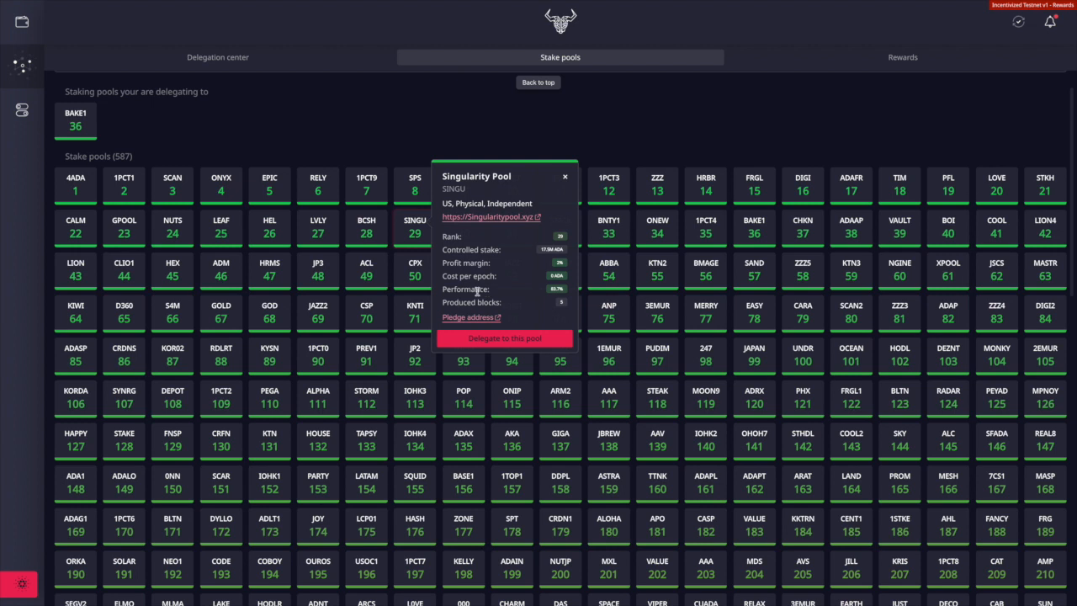
pyautogui.moveTo(560, 295)
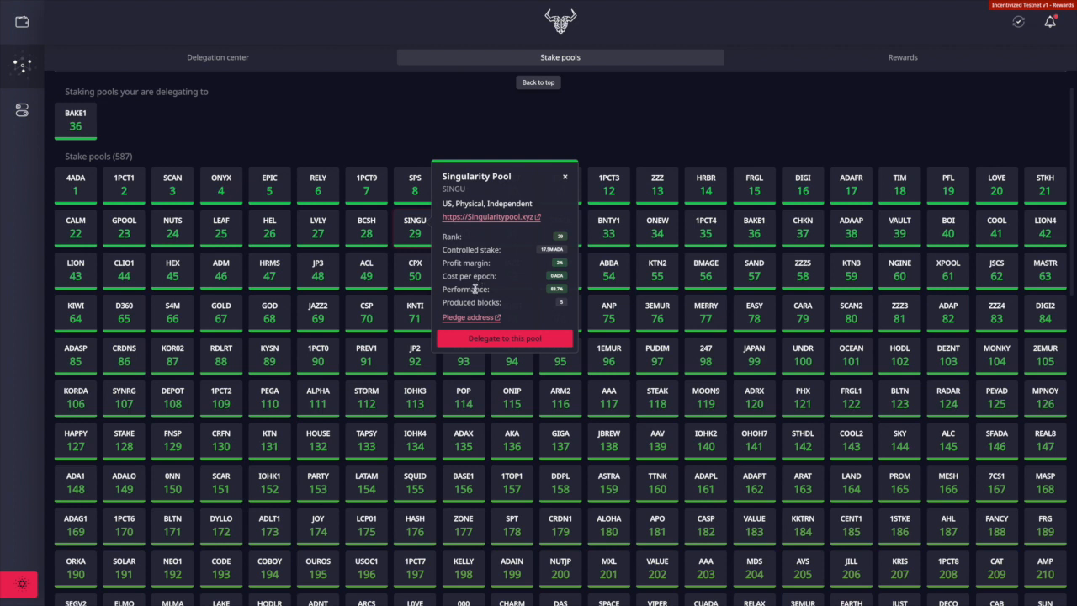
pyautogui.moveTo(523, 307)
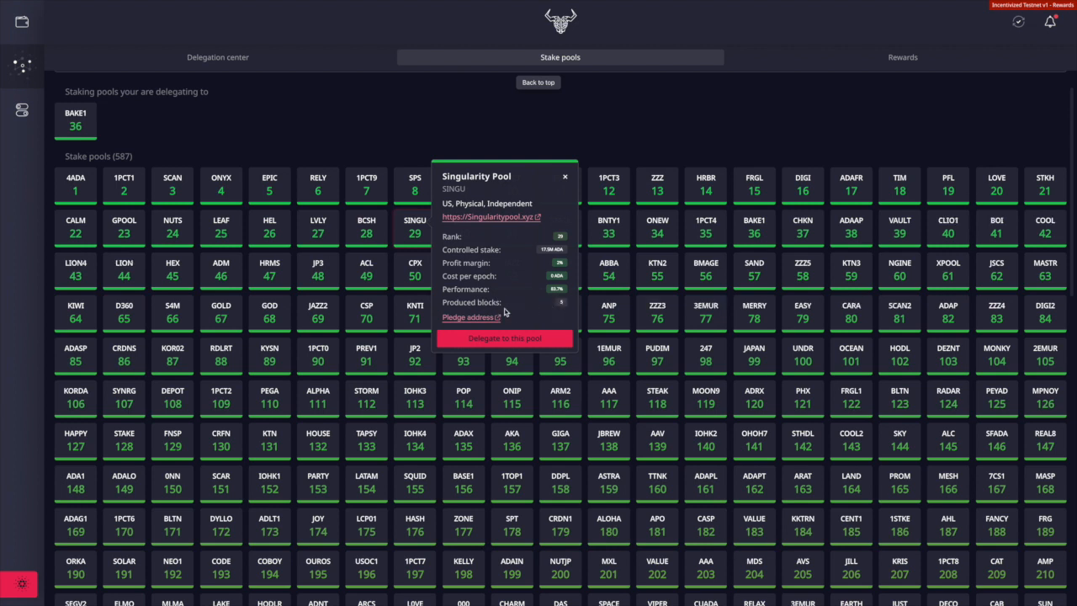
pyautogui.moveTo(560, 185)
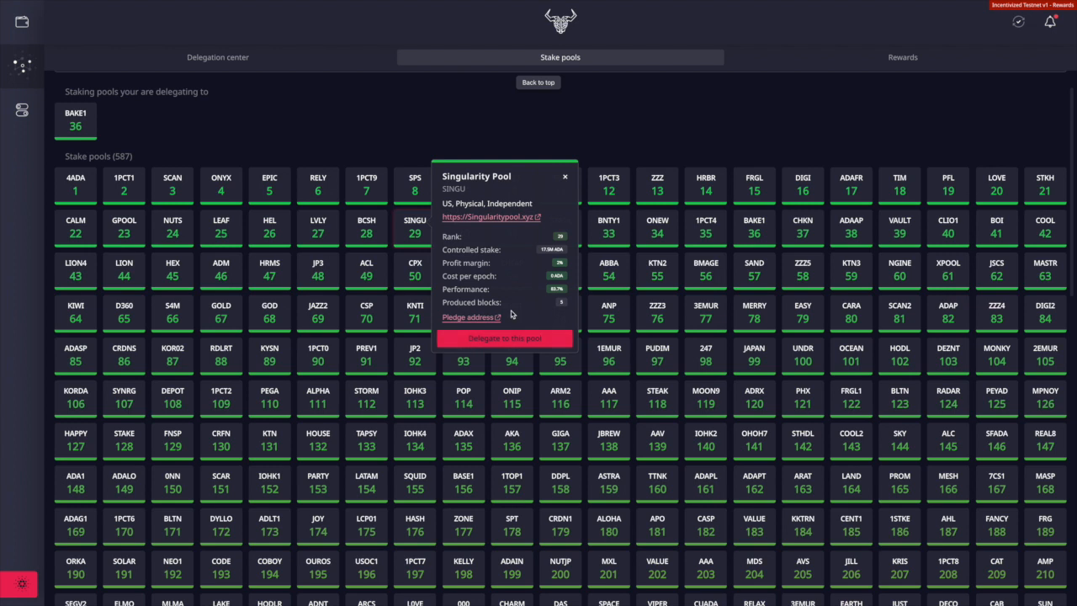
pyautogui.moveTo(511, 314)
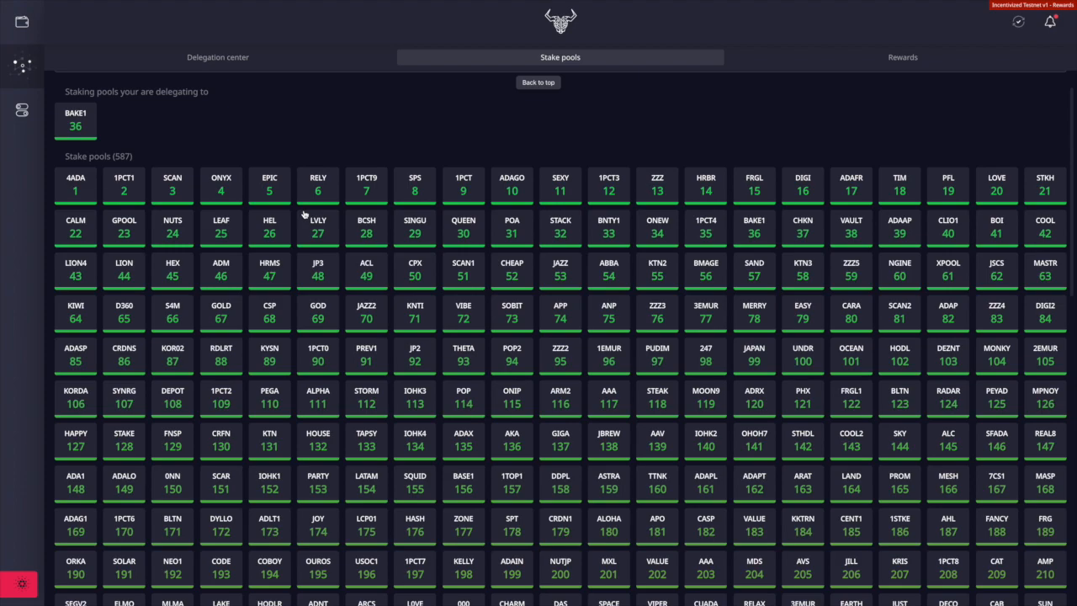
pyautogui.scroll(-3)
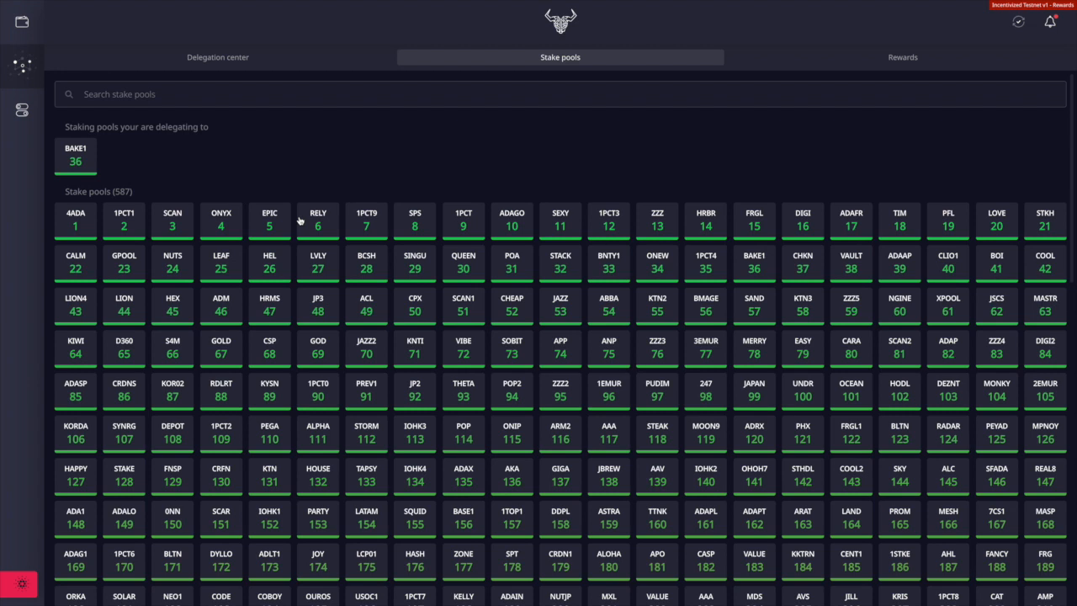
pyautogui.moveTo(290, 224)
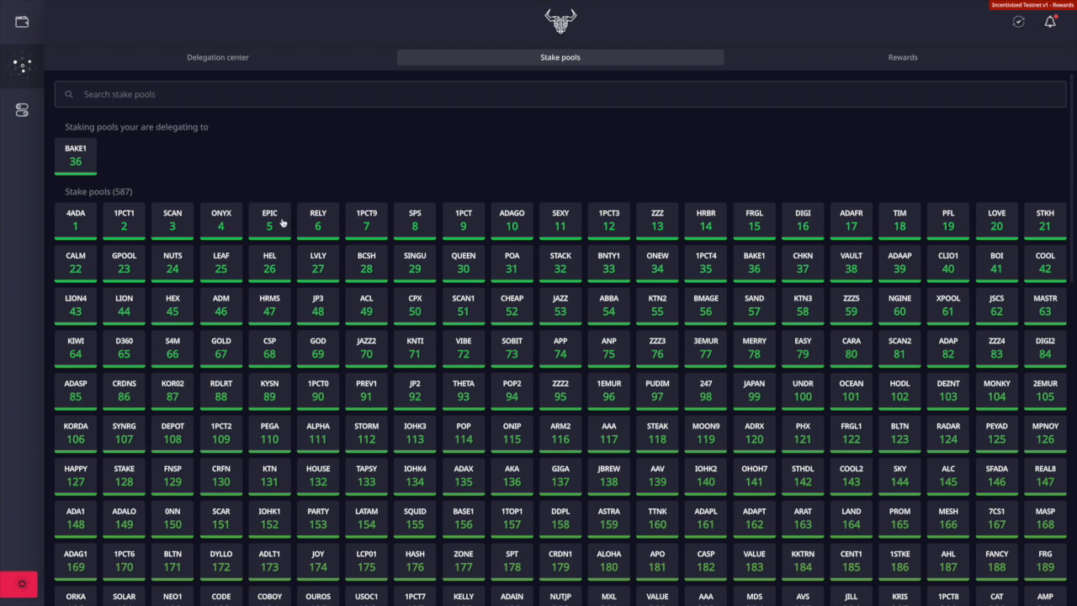
pyautogui.moveTo(285, 202)
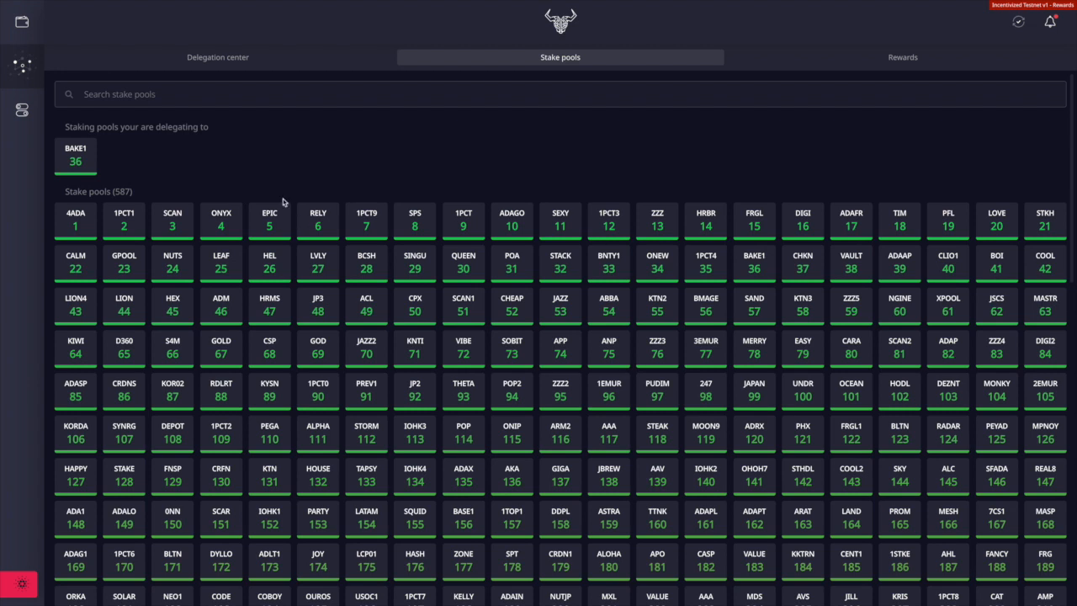